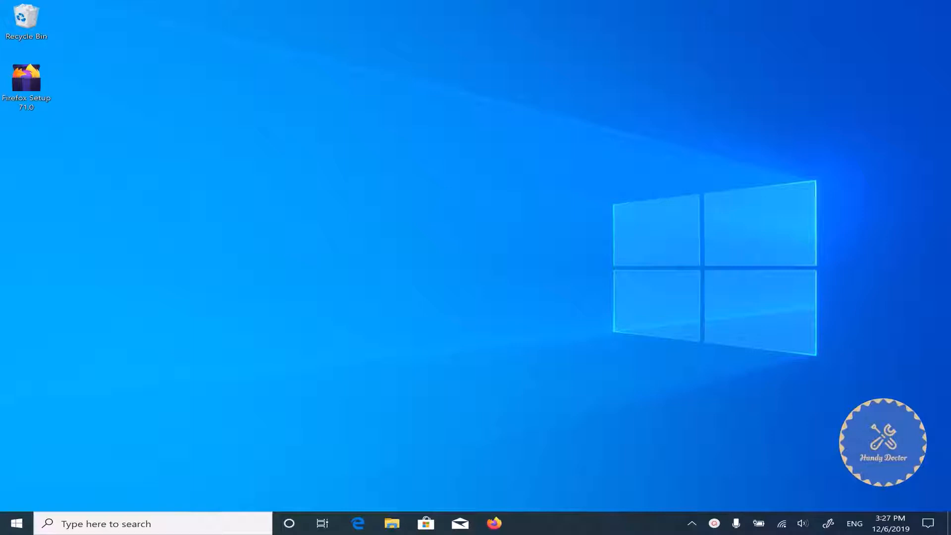
pyautogui.moveTo(499, 418)
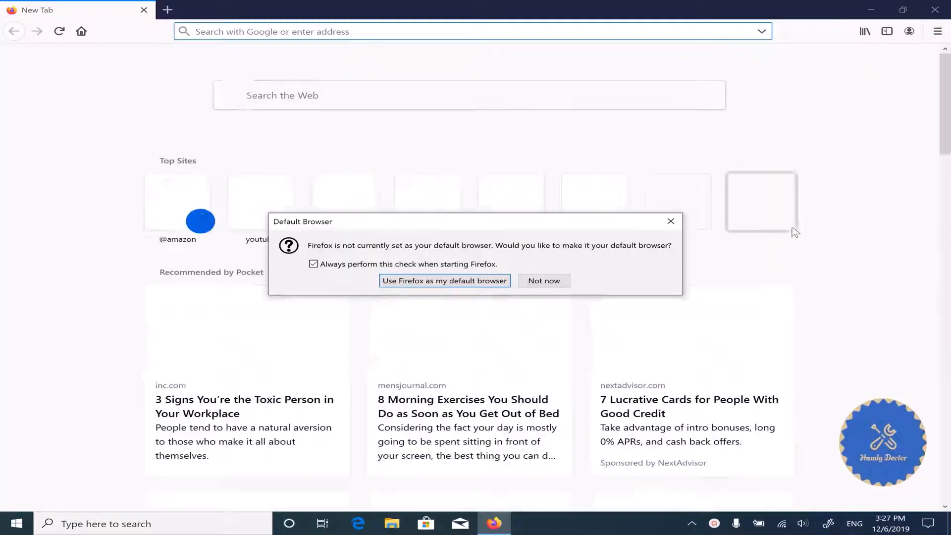
# - Decline the default-browser prompt and briefly check the main menu
pyautogui.click(543, 280)
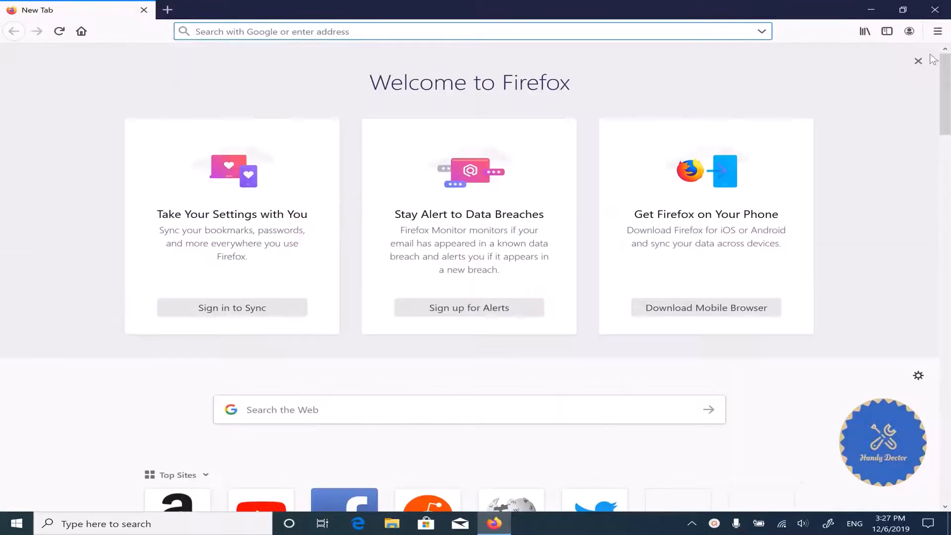
pyautogui.click(937, 31)
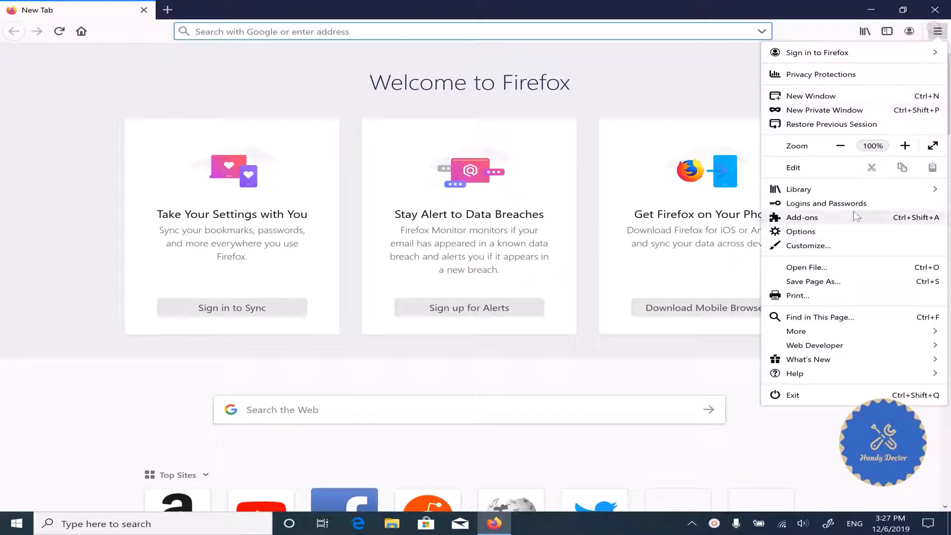
pyautogui.click(826, 203)
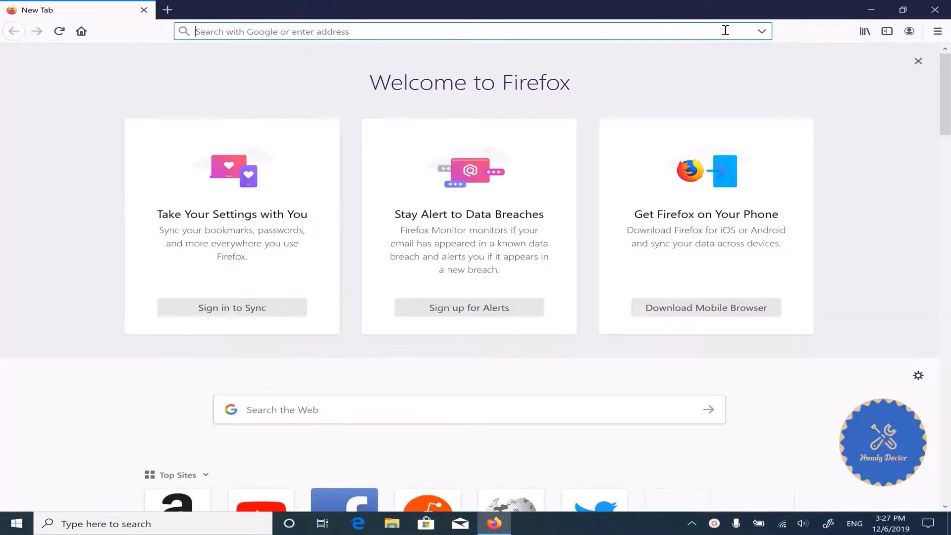
# - Look through Library > Bookmarks, close it, and scroll the new-tab page
pyautogui.click(865, 31)
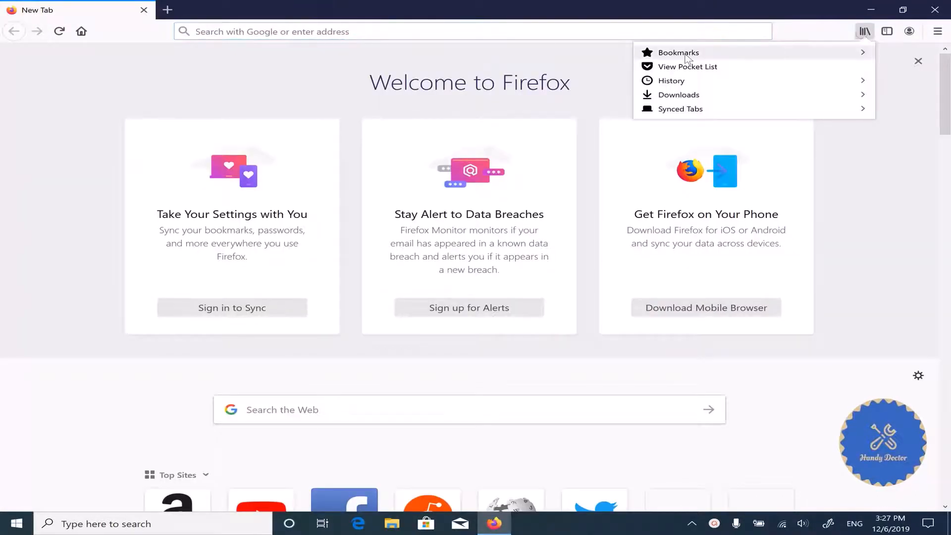
pyautogui.click(678, 52)
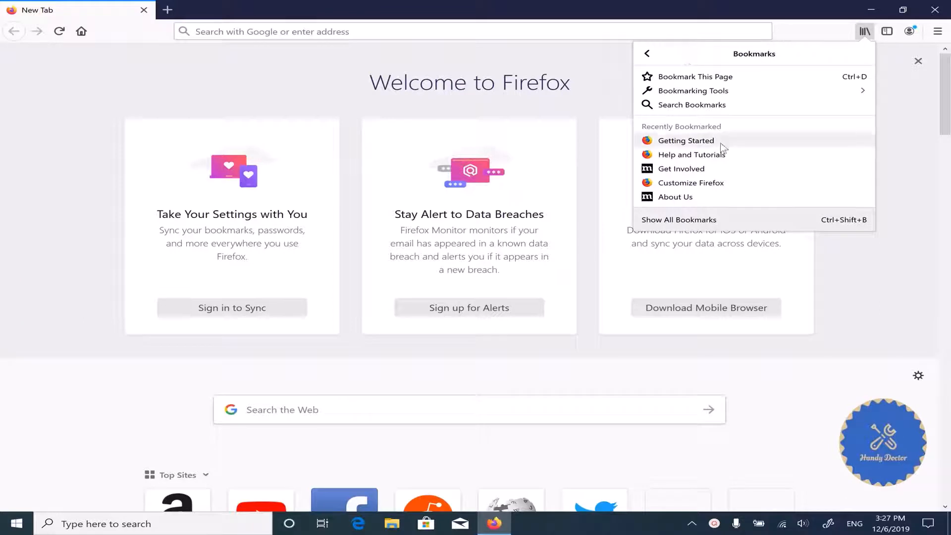
pyautogui.moveTo(735, 192)
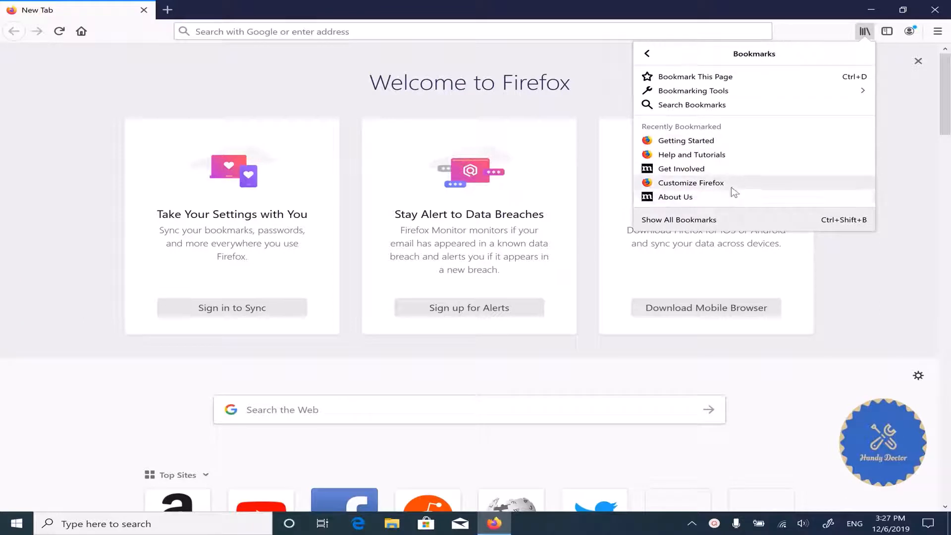
pyautogui.click(648, 53)
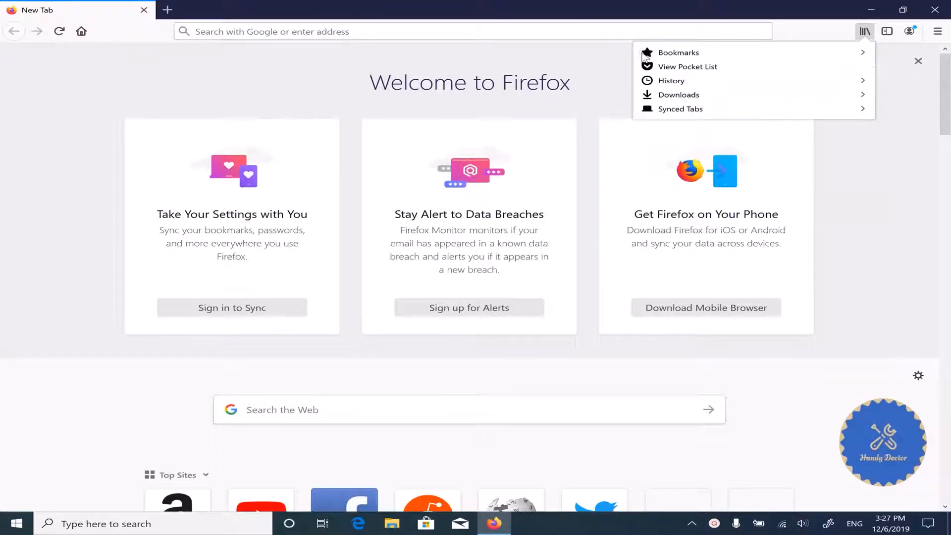
pyautogui.click(671, 81)
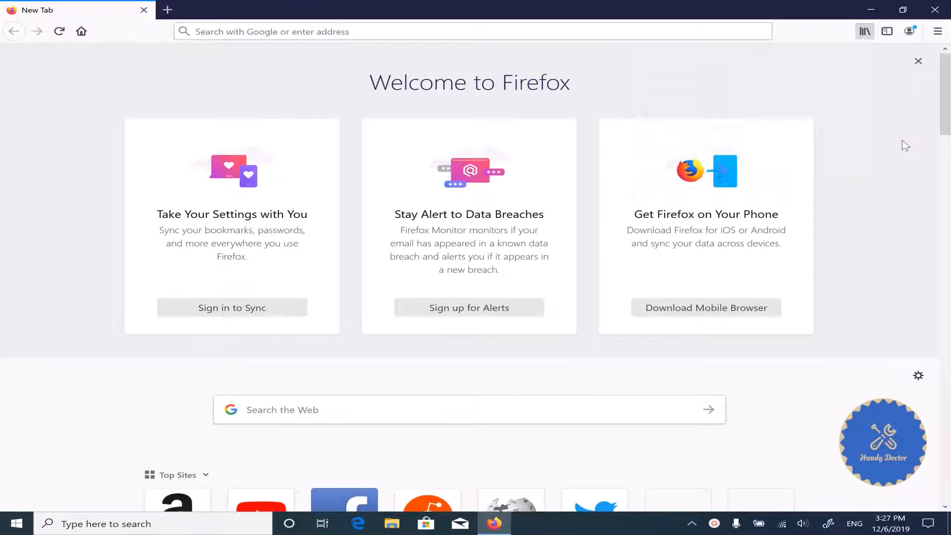
pyautogui.scroll(-3)
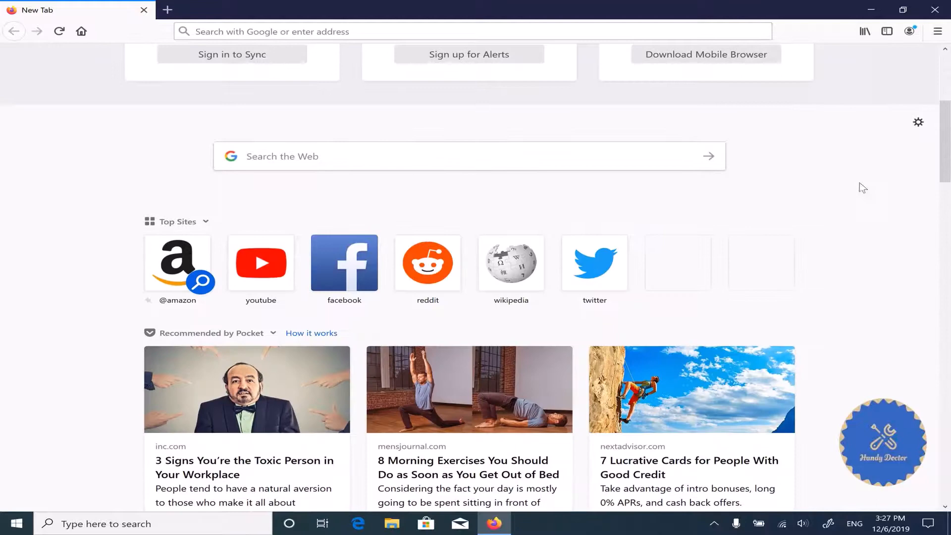
# - Open YouTube from Top Sites and bookmark its home page
pyautogui.click(261, 263)
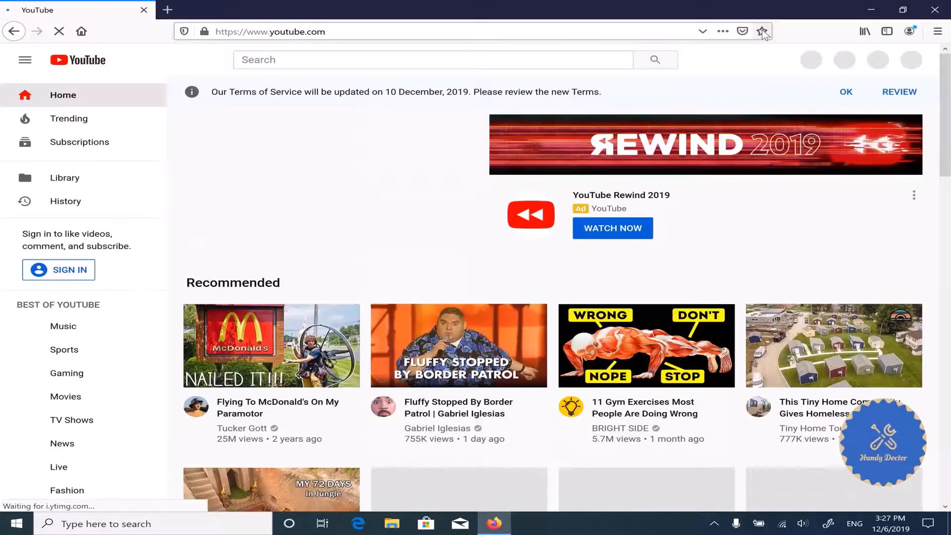
pyautogui.click(762, 31)
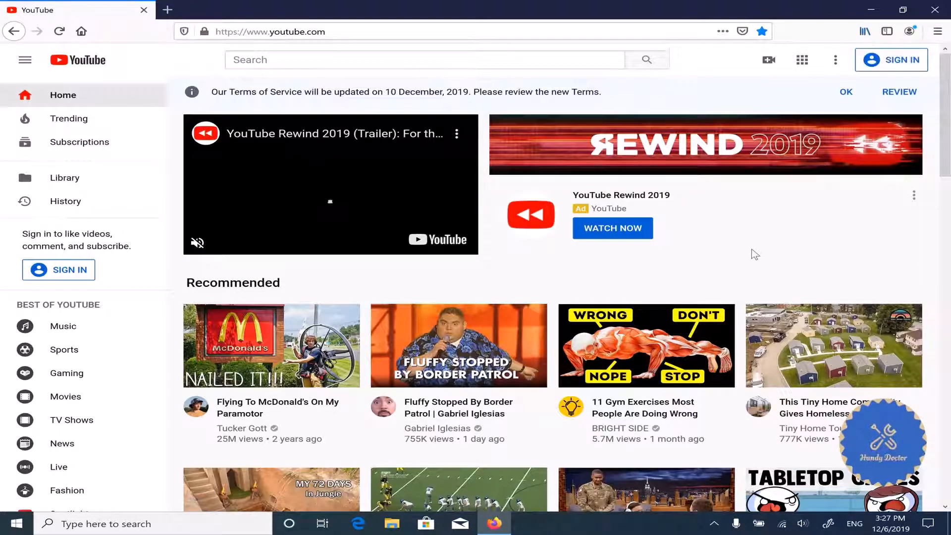
pyautogui.scroll(-3)
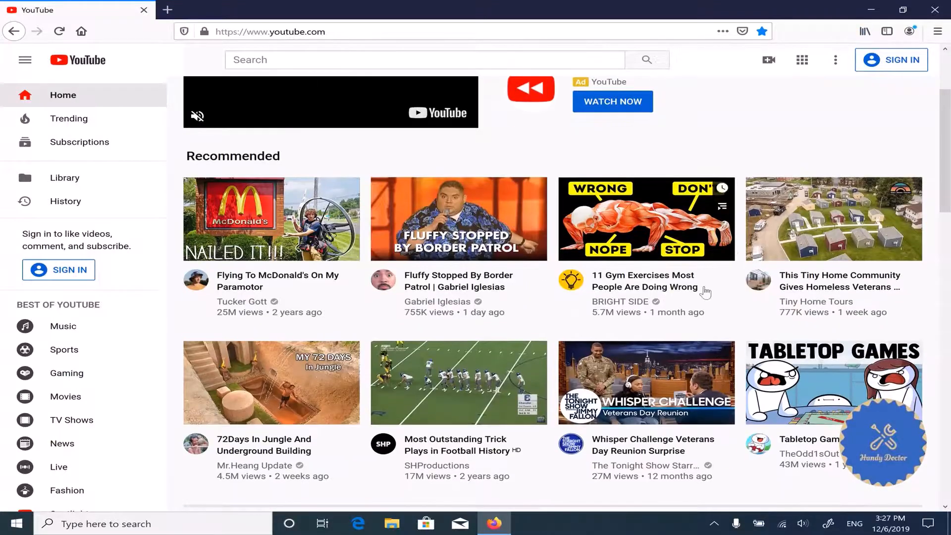
# - Play the Most Outstanding Trick Plays video and bookmark that page
pyautogui.click(457, 383)
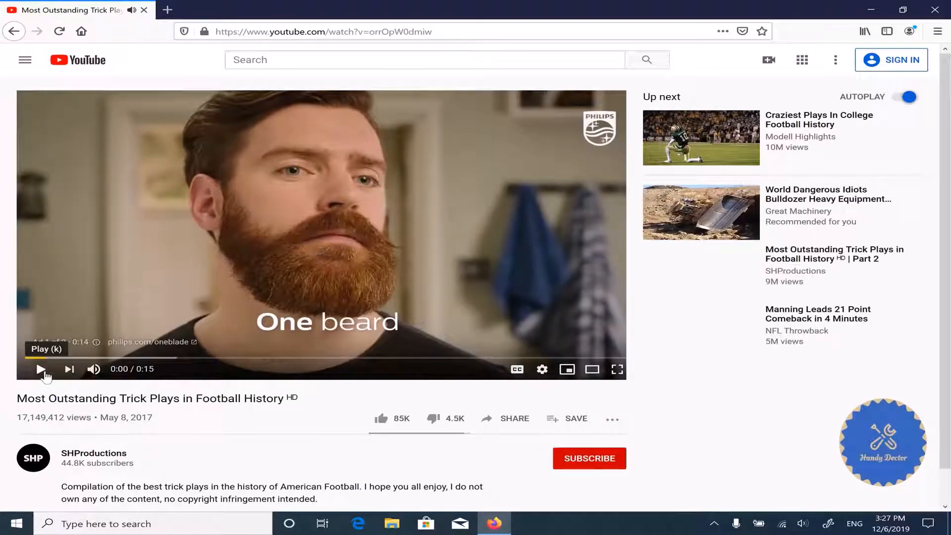
pyautogui.click(39, 369)
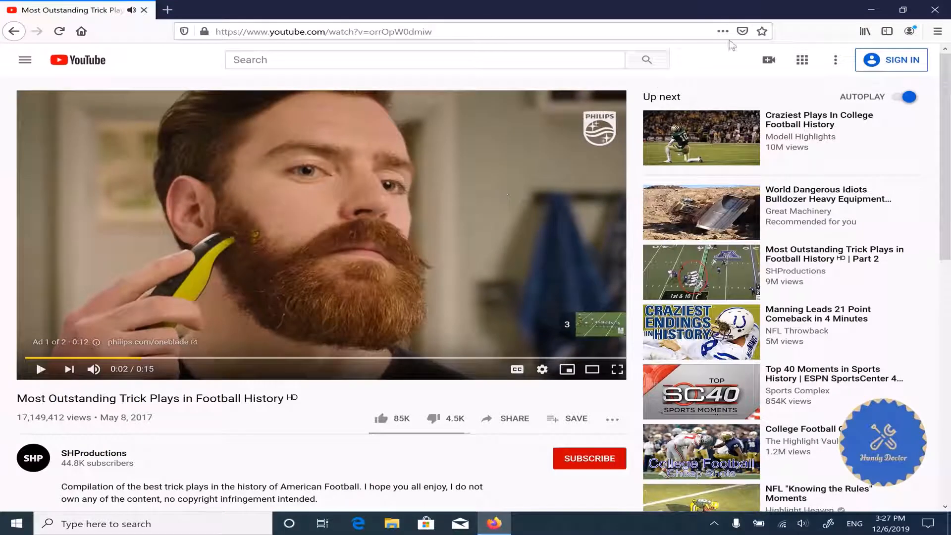
pyautogui.click(762, 30)
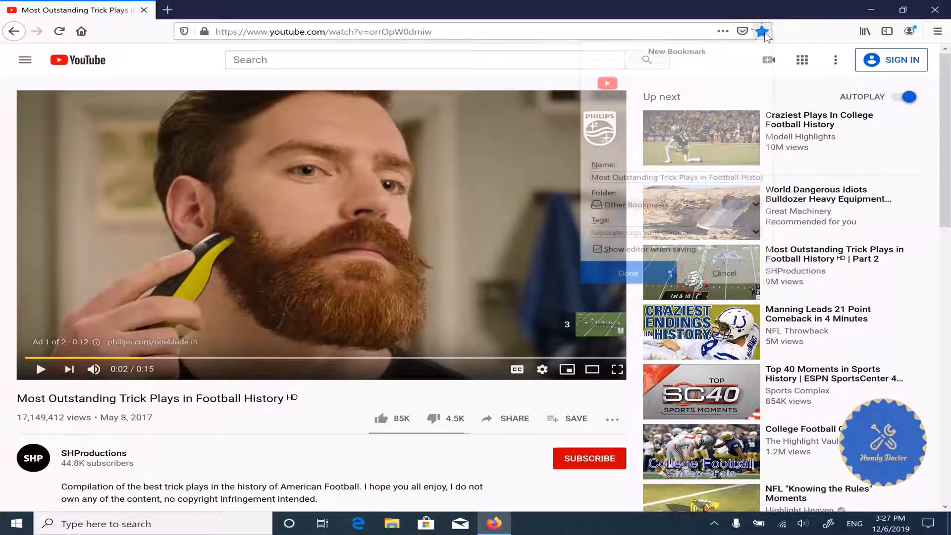
pyautogui.click(628, 274)
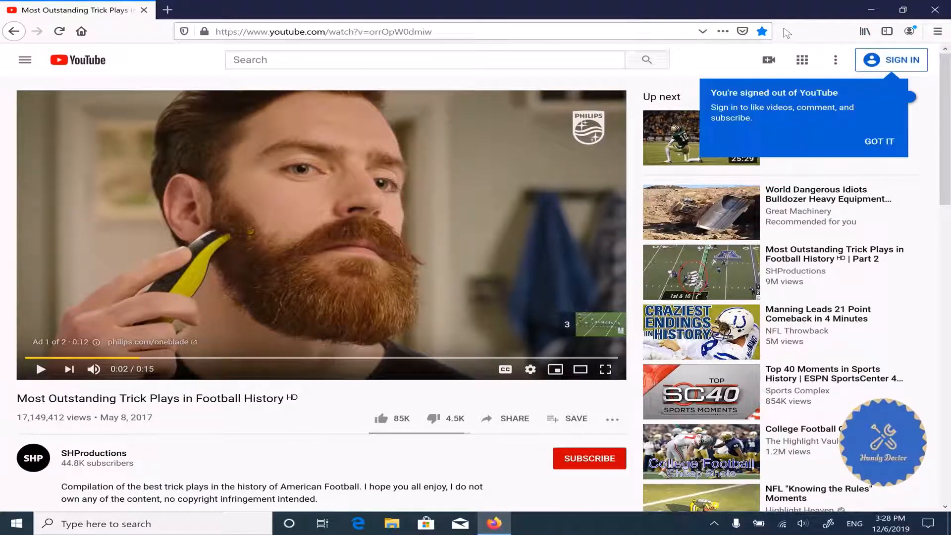
# - Show the recent browsing history listing both YouTube visits
pyautogui.click(866, 30)
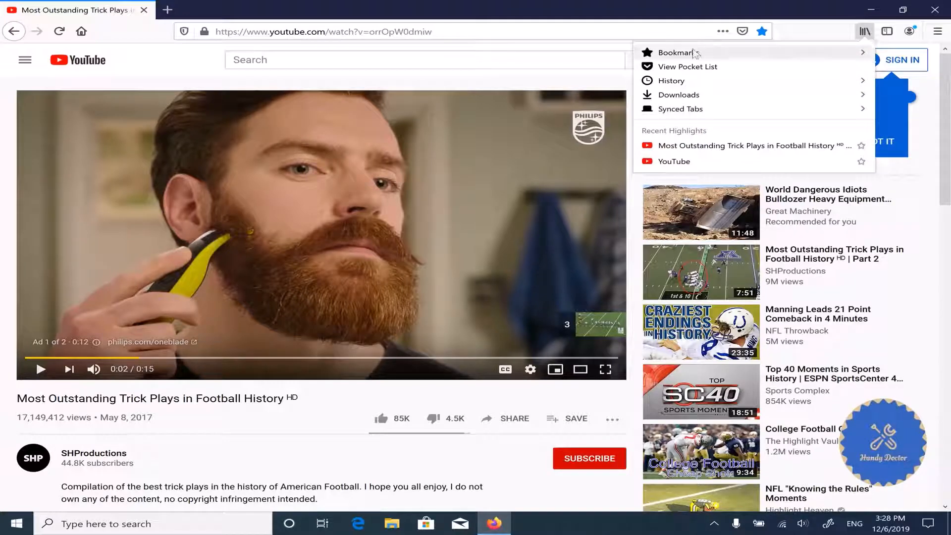
pyautogui.click(680, 53)
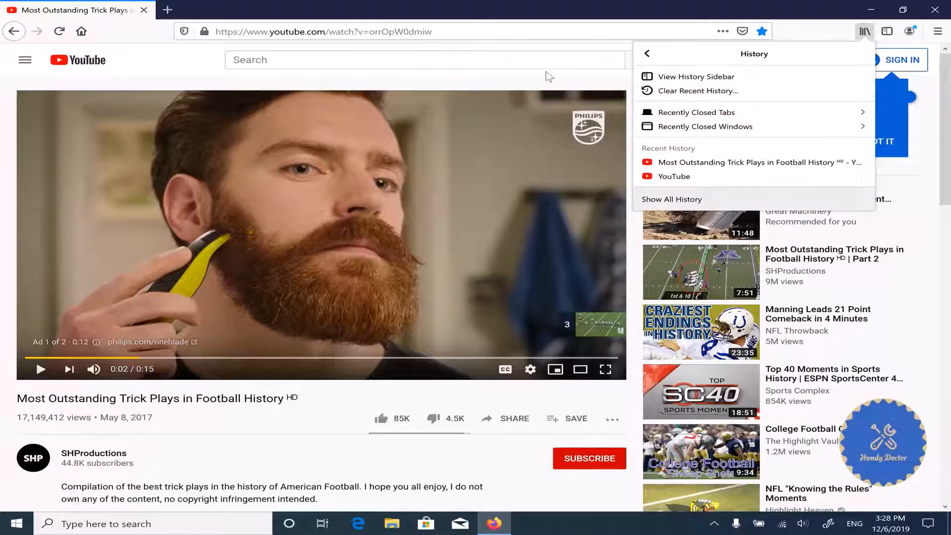
# - Go to 192.168.0.1, log in to the router and let Firefox save the password
pyautogui.click(342, 31)
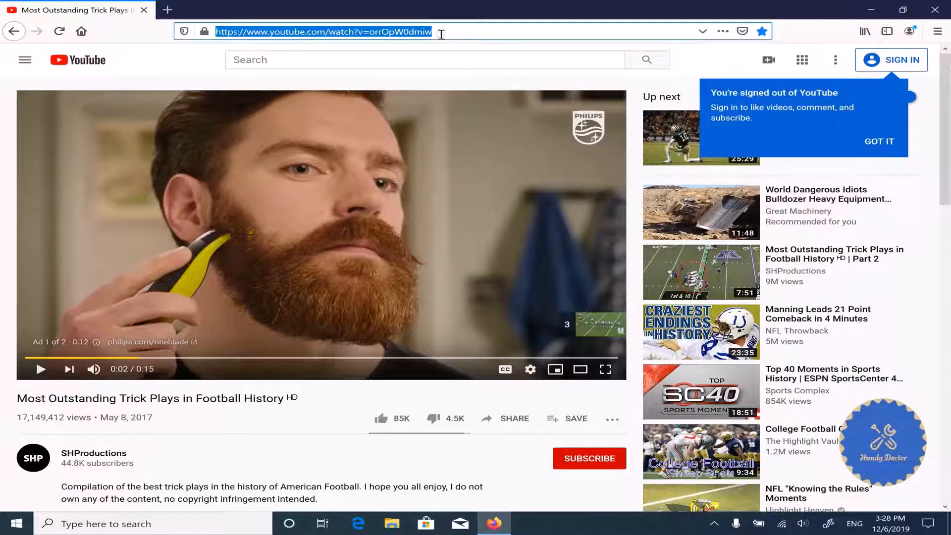
pyautogui.write('1')
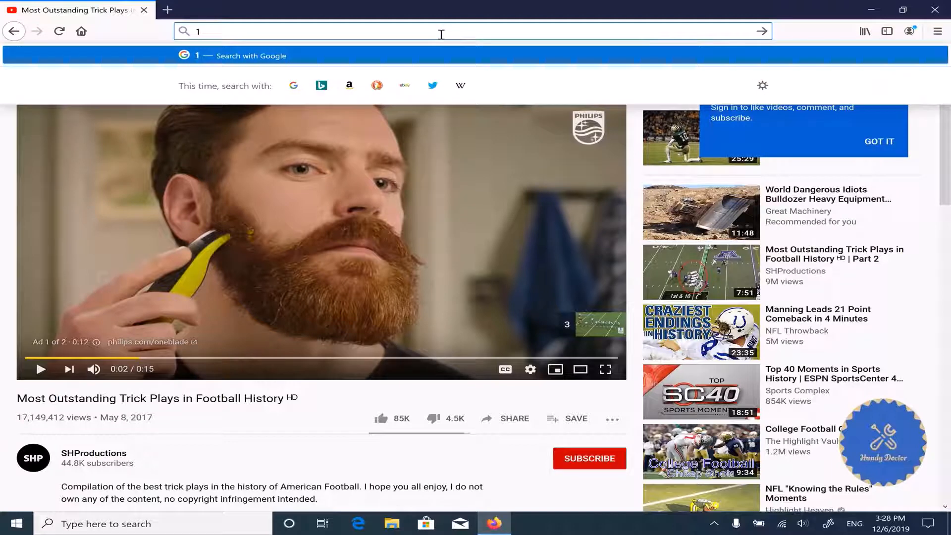
pyautogui.write('92.168.0.1/index.html#login')
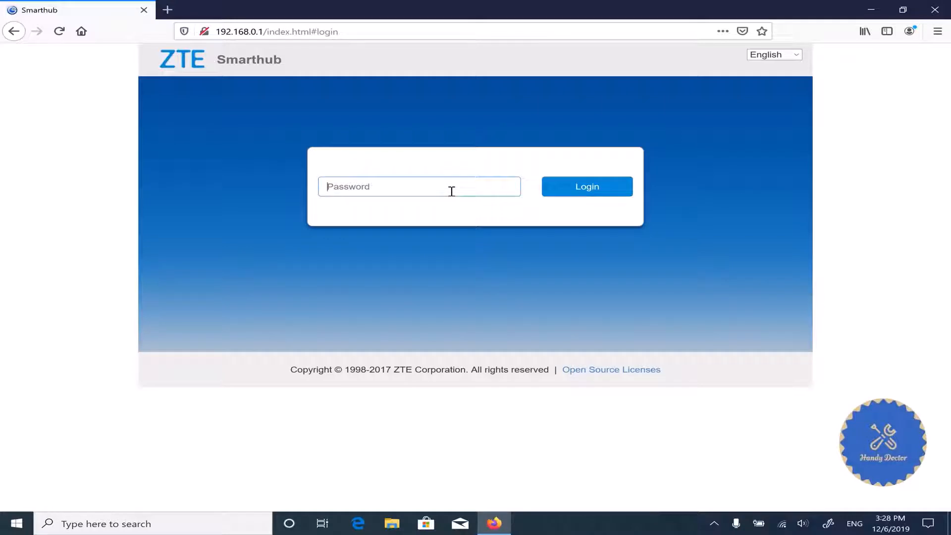
pyautogui.write('••')
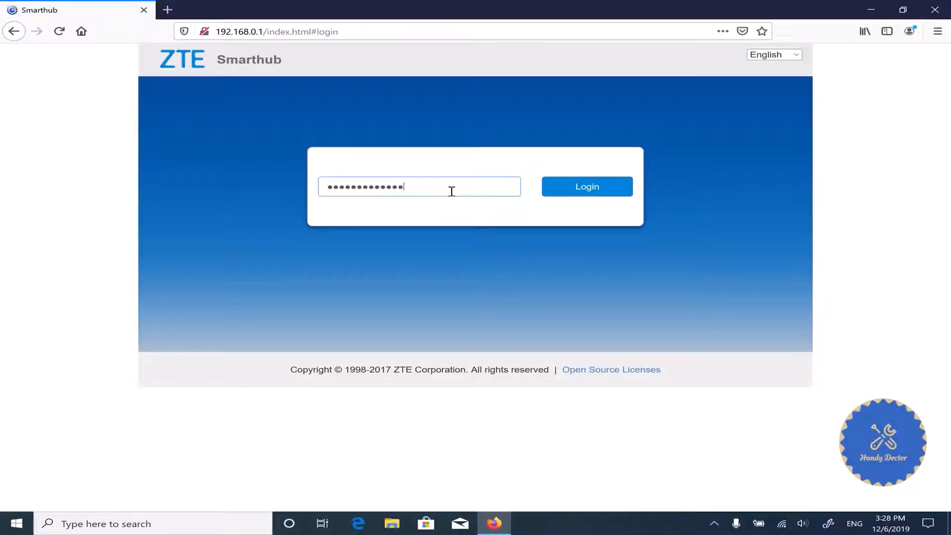
pyautogui.click(586, 187)
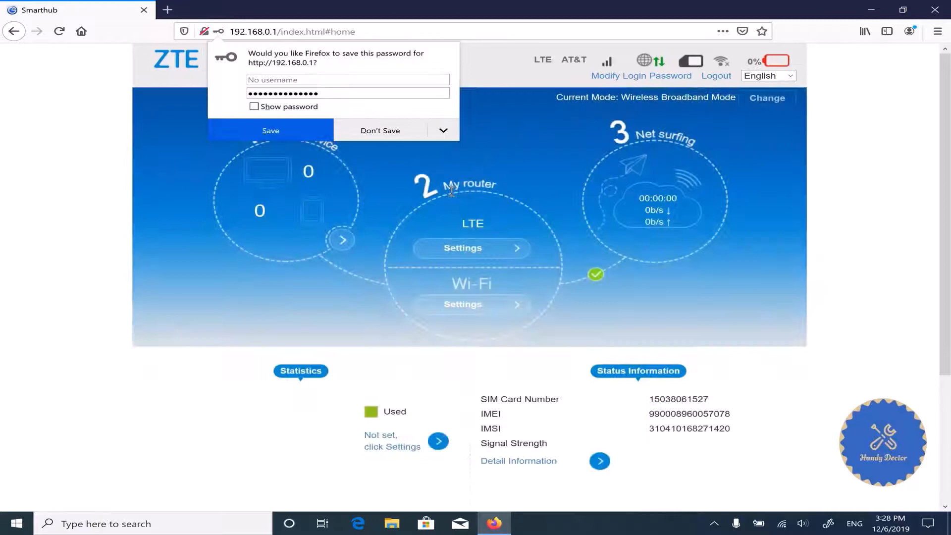
pyautogui.click(380, 131)
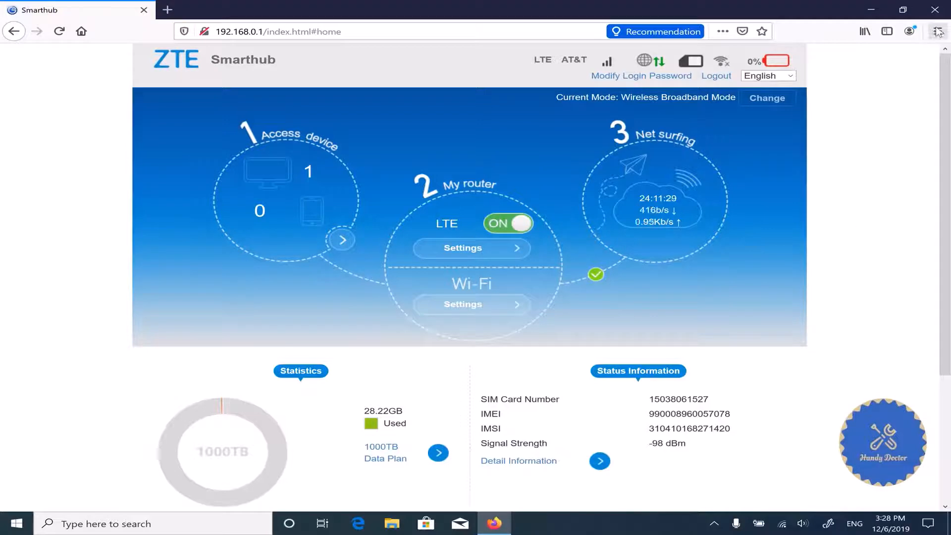
# - Bookmark the Smarthub router home page
pyautogui.click(760, 31)
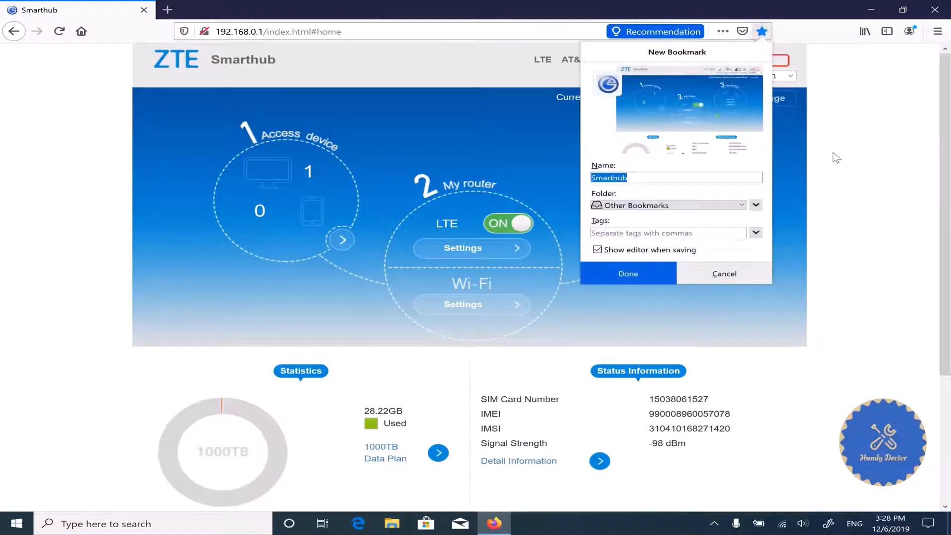
pyautogui.moveTo(641, 273)
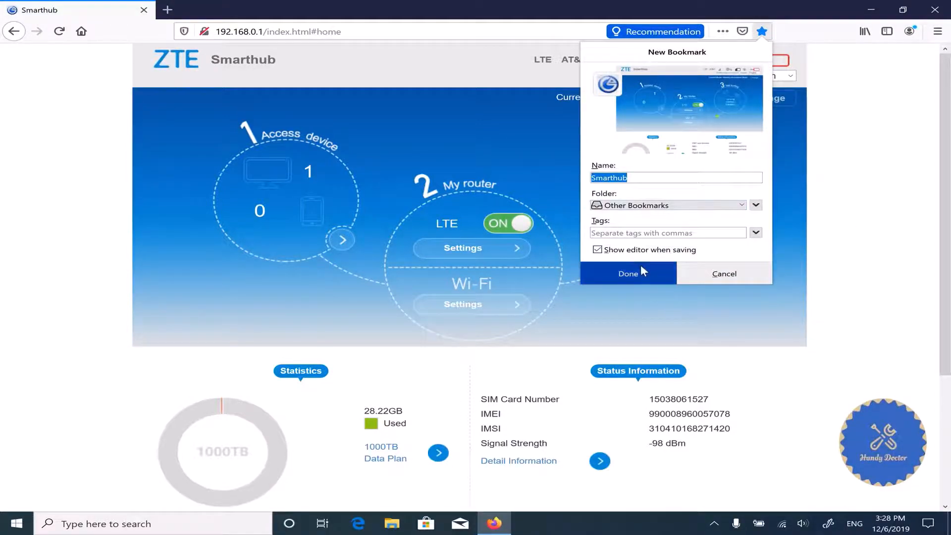
pyautogui.click(628, 273)
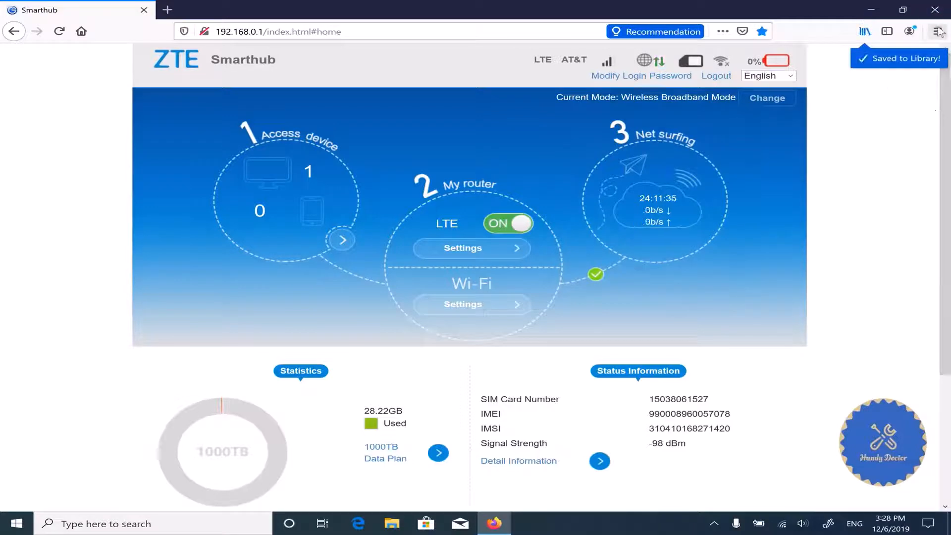
# - Review the saved 192.168.0.1 login under Logins and Passwords, then close Firefox with both tabs
pyautogui.click(939, 30)
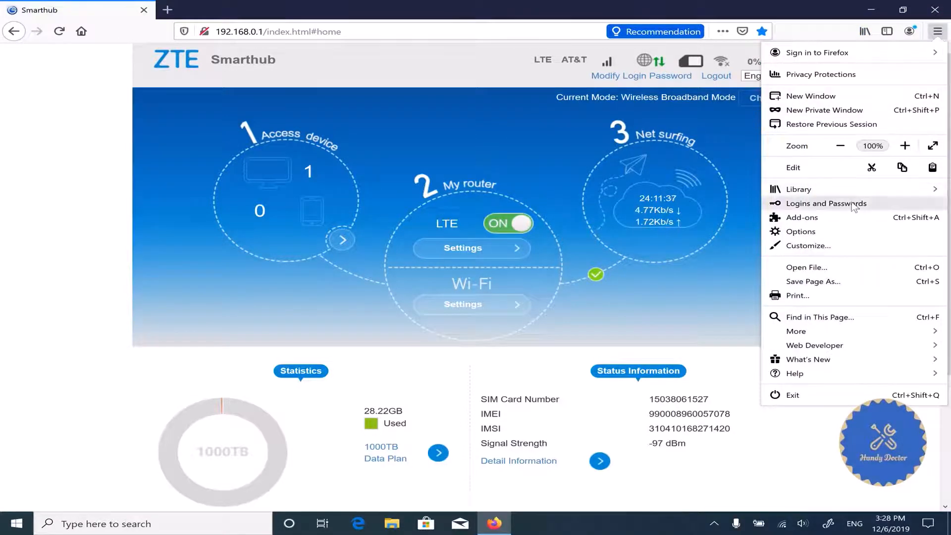
pyautogui.click(826, 203)
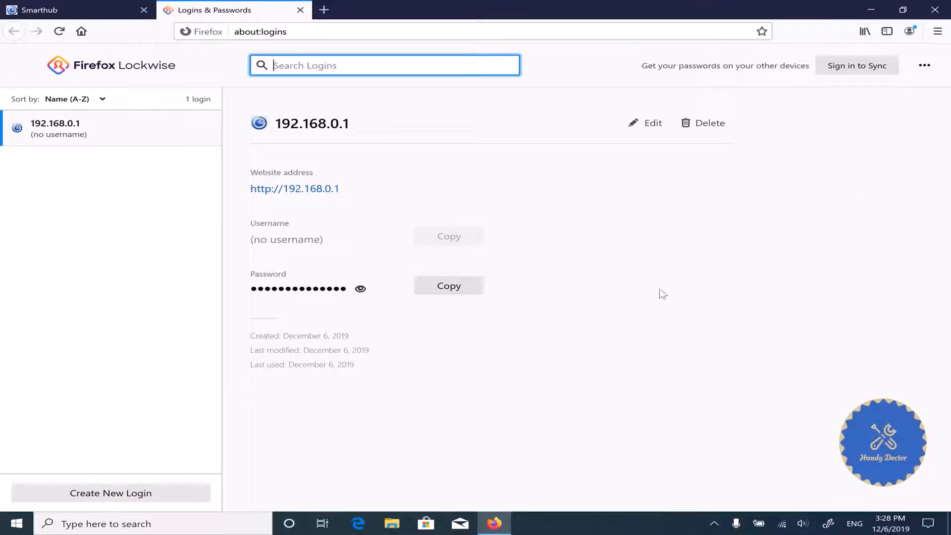
pyautogui.moveTo(651, 302)
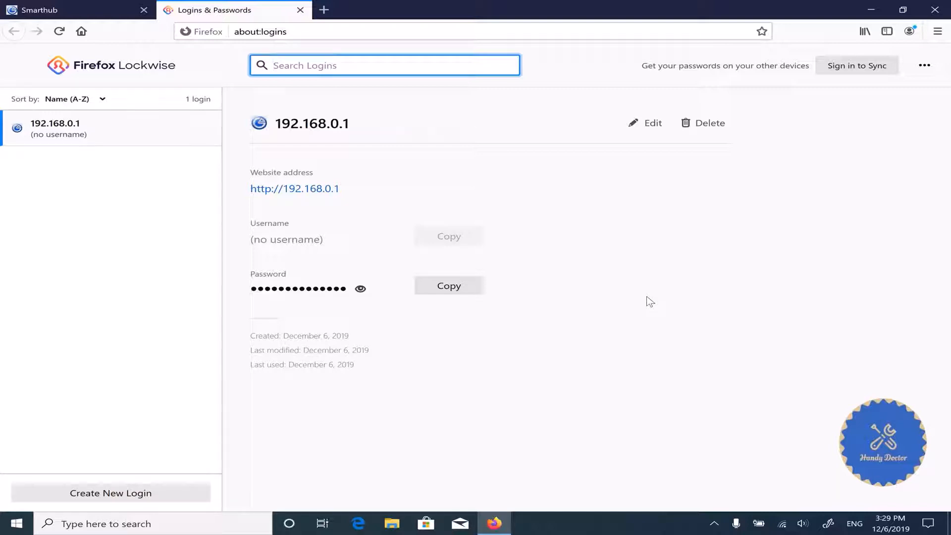
pyautogui.moveTo(641, 301)
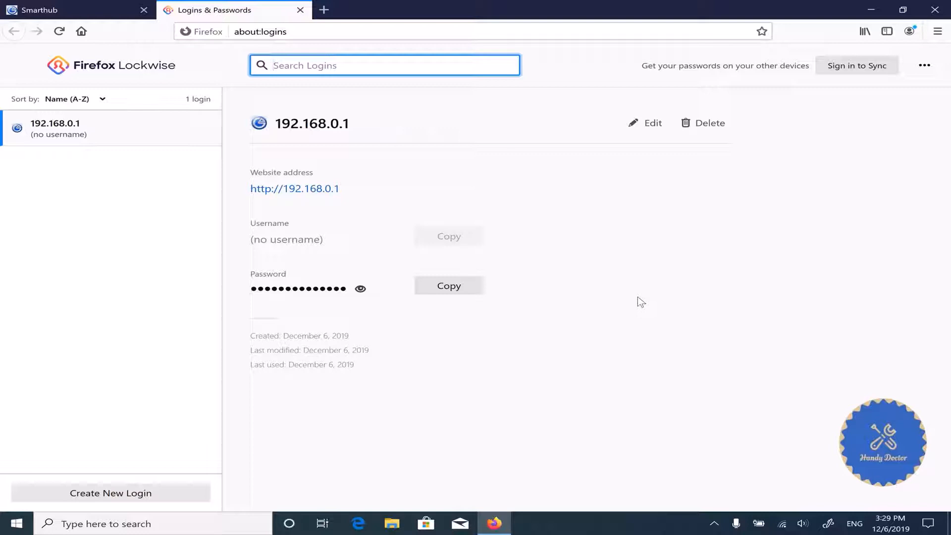
pyautogui.moveTo(537, 113)
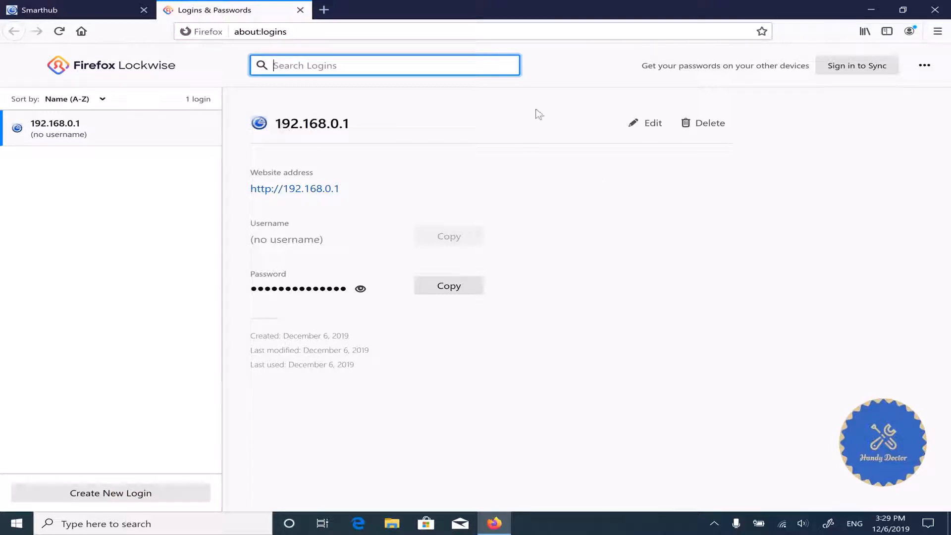
pyautogui.moveTo(529, 109)
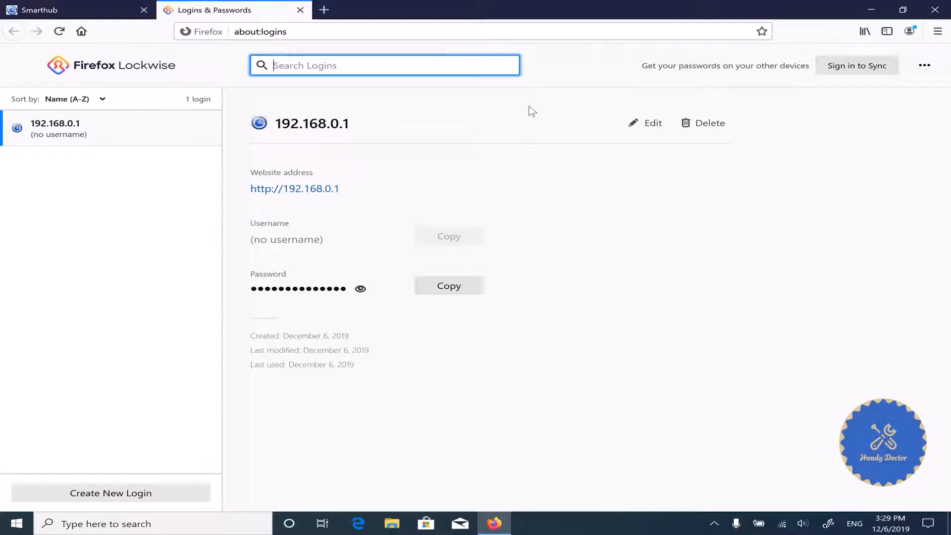
pyautogui.moveTo(600, 95)
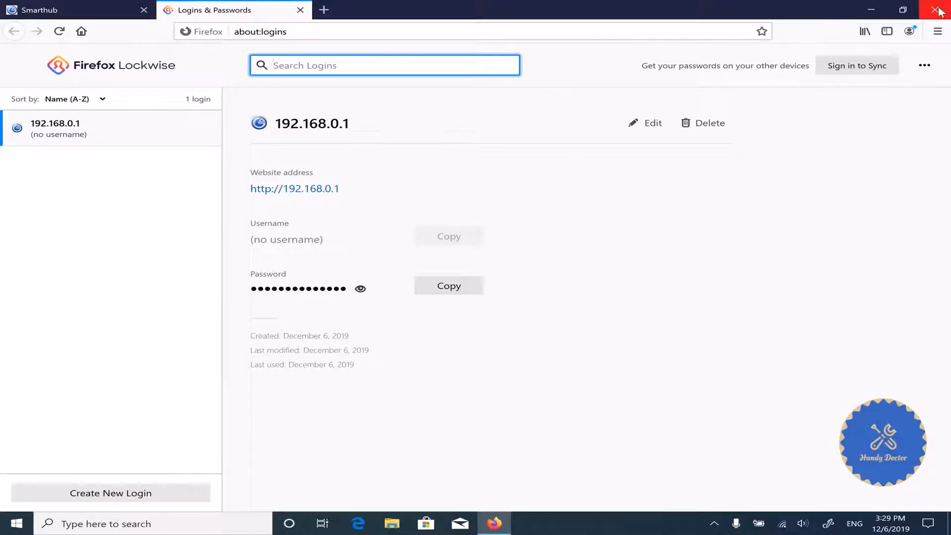
pyautogui.click(937, 8)
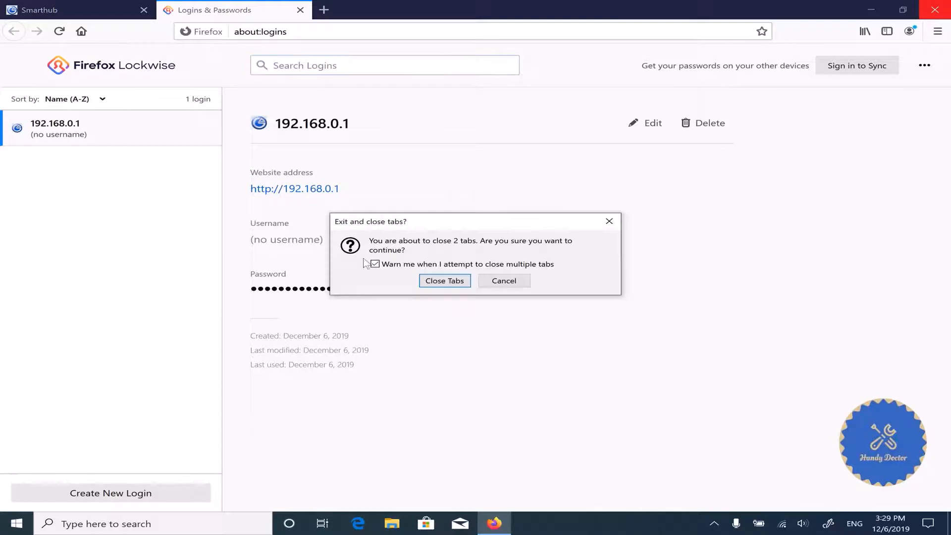
pyautogui.click(445, 281)
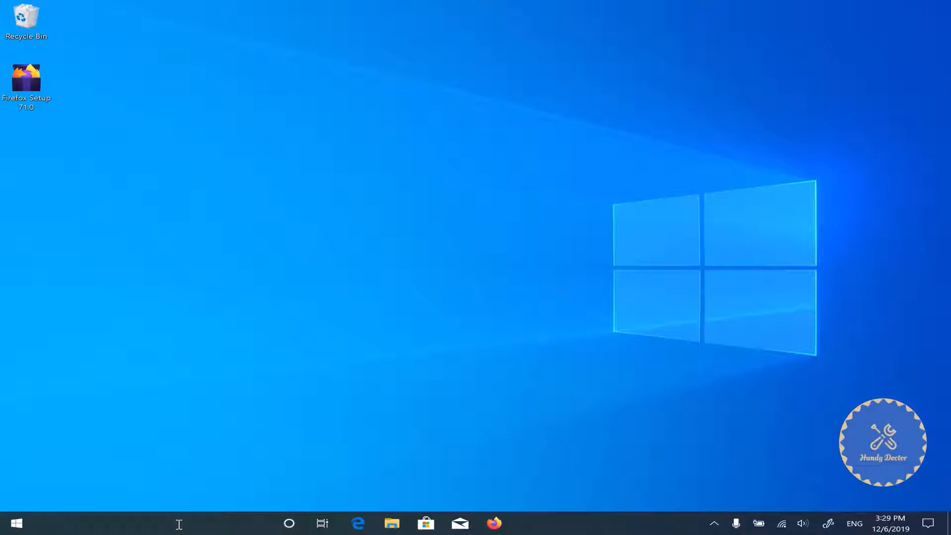
pyautogui.moveTo(224, 418)
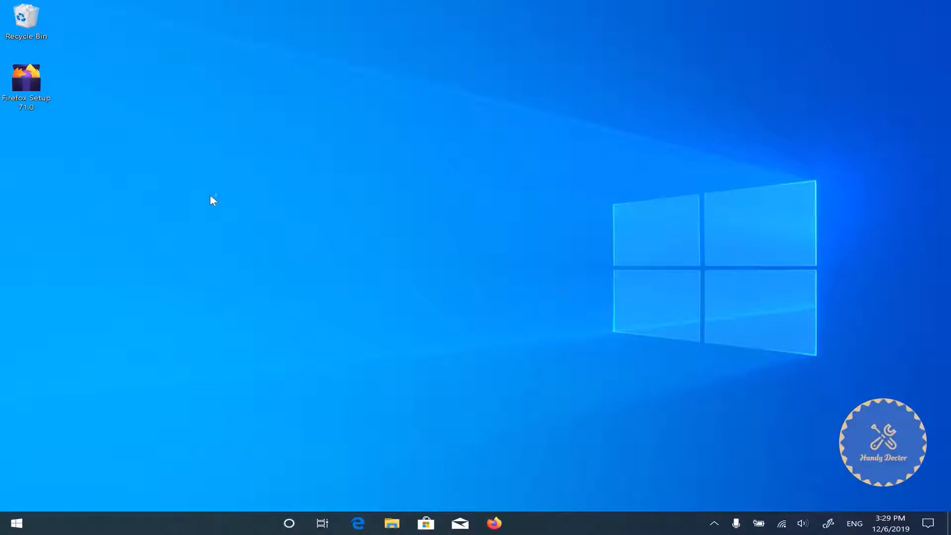
# - Create a new desktop folder named profile
pyautogui.rightClick(211, 200)
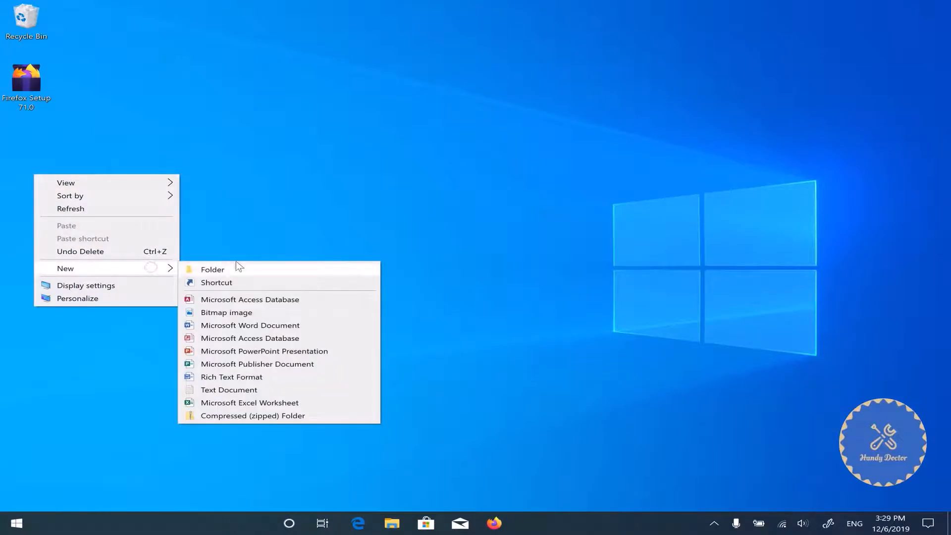
pyautogui.click(212, 270)
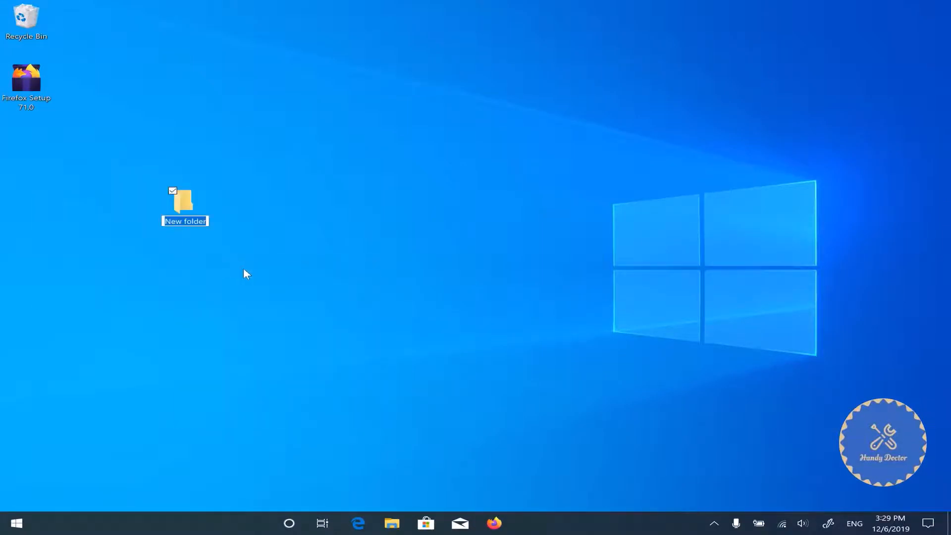
pyautogui.write('profile')
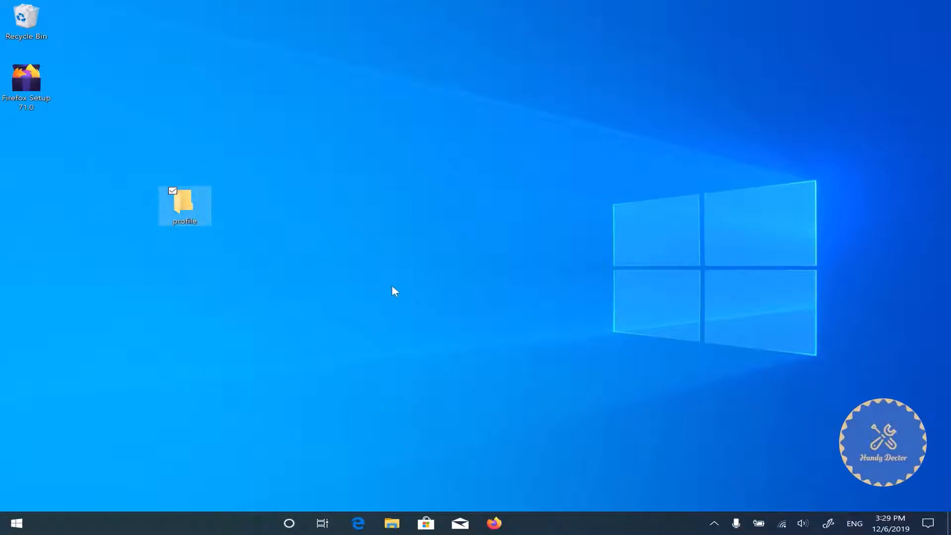
pyautogui.click(287, 523)
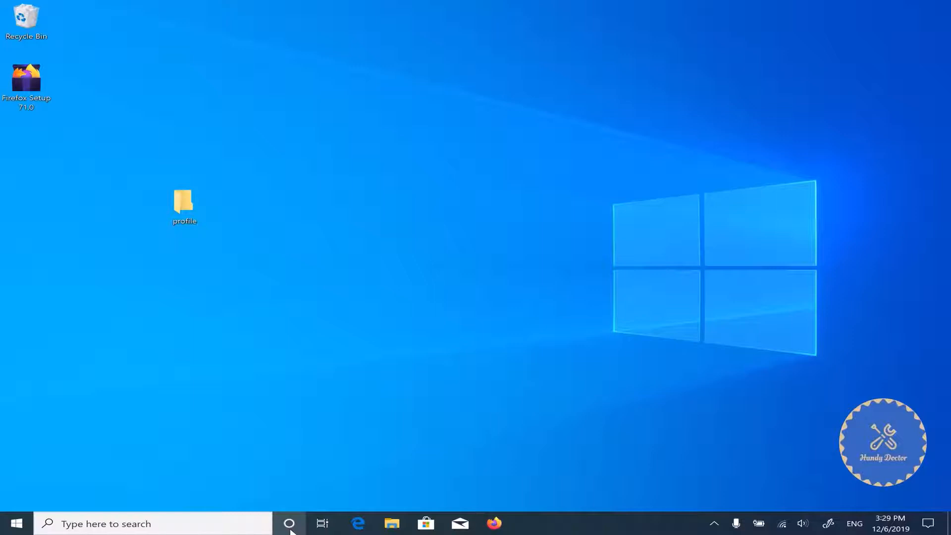
# - Search %appdata%\ and open the Mozilla application-data folder
pyautogui.click(148, 523)
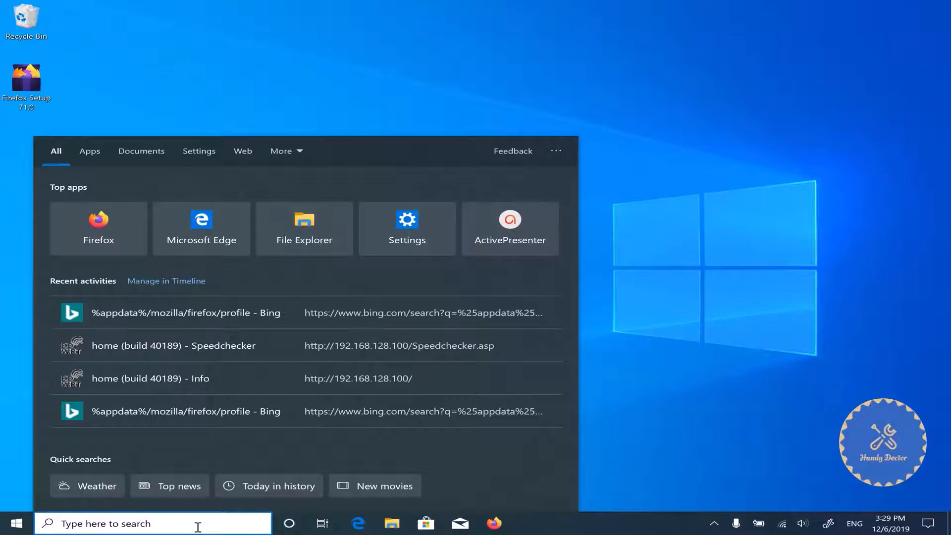
pyautogui.moveTo(213, 523)
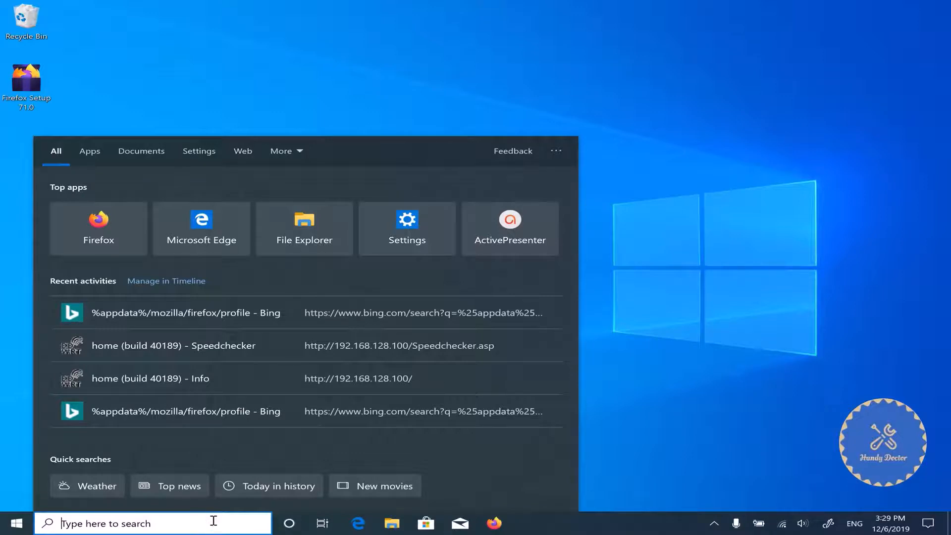
pyautogui.moveTo(187, 523)
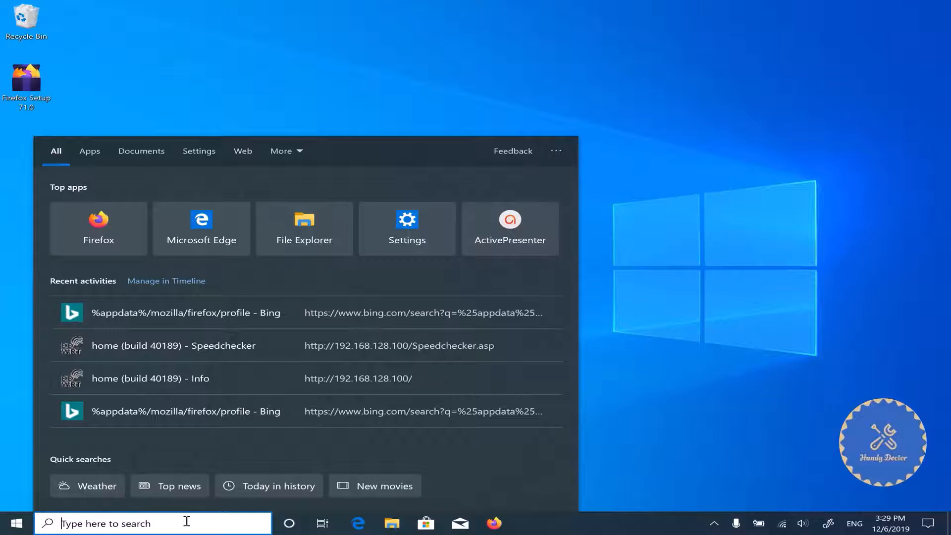
pyautogui.write('%')
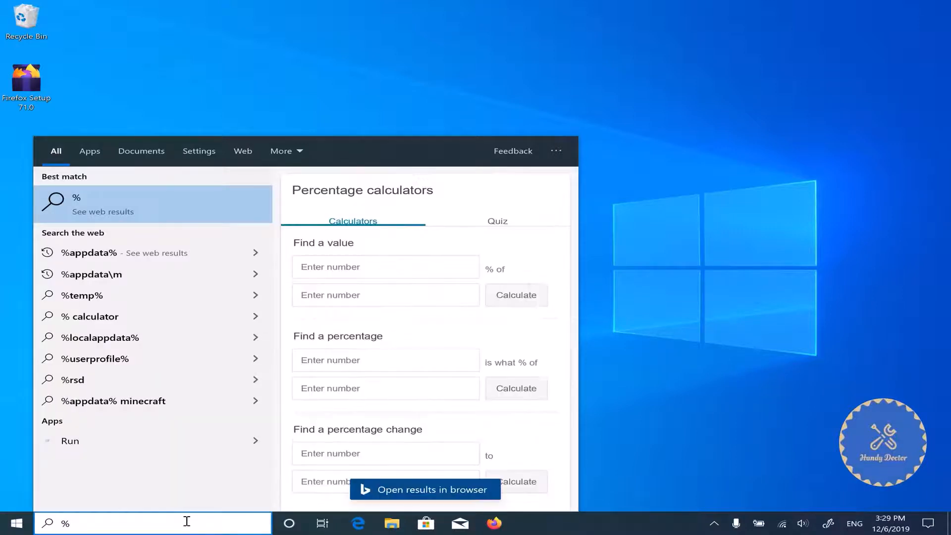
pyautogui.write('a')
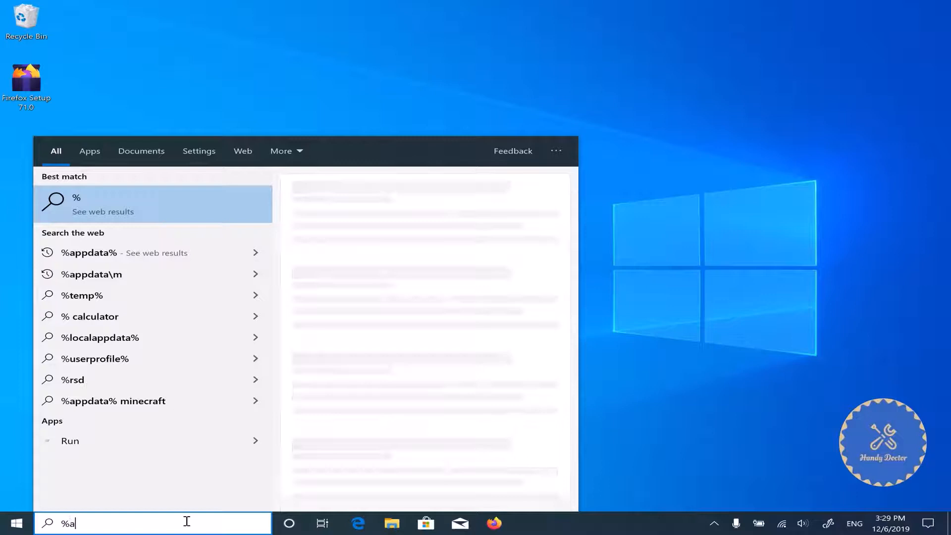
pyautogui.write('ppdat')
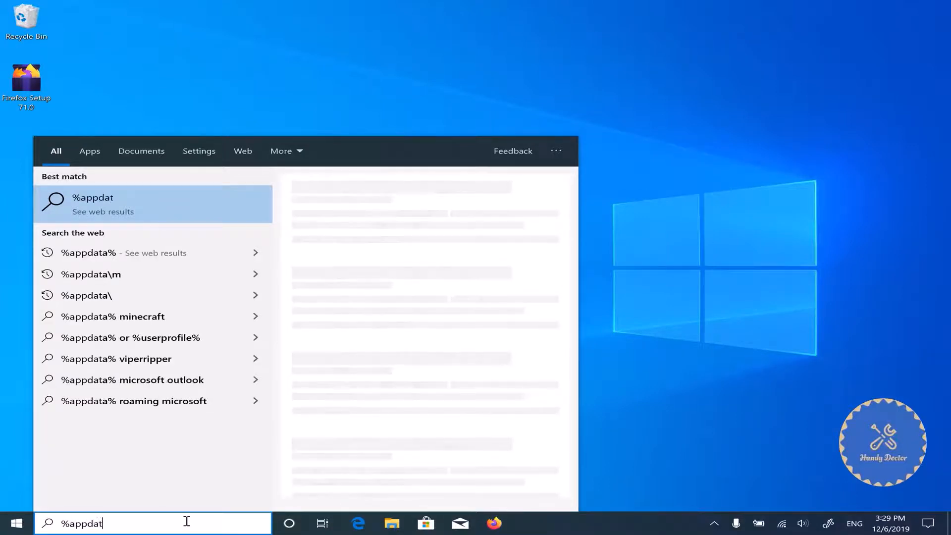
pyautogui.write('a')
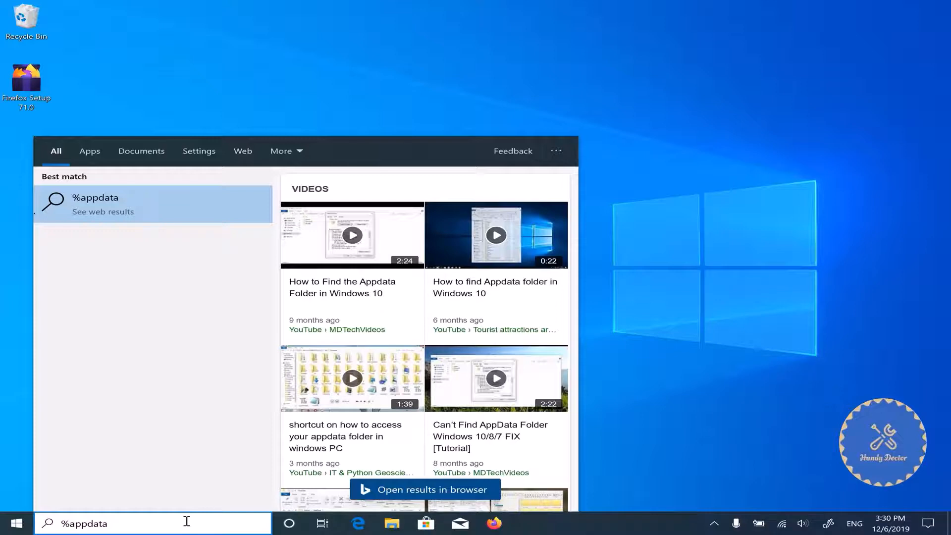
pyautogui.write('%')
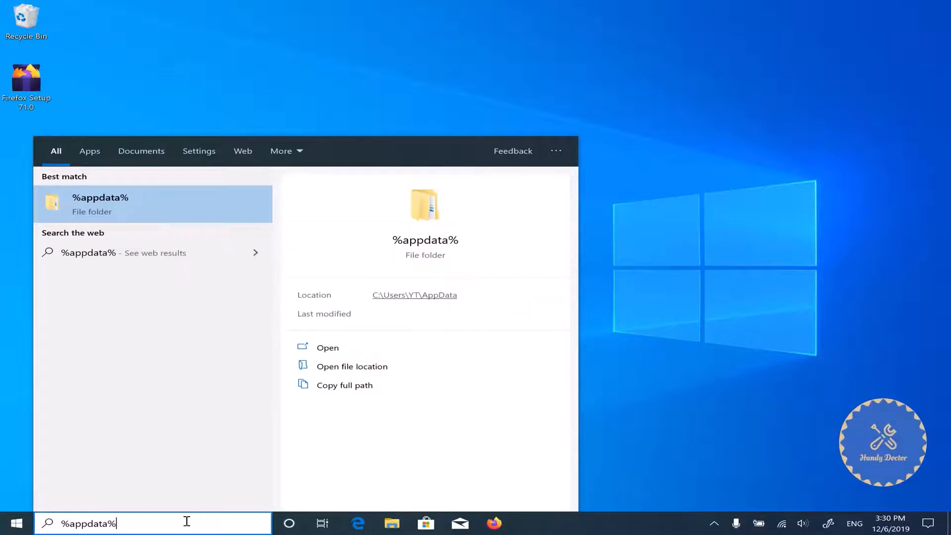
pyautogui.write('\\')
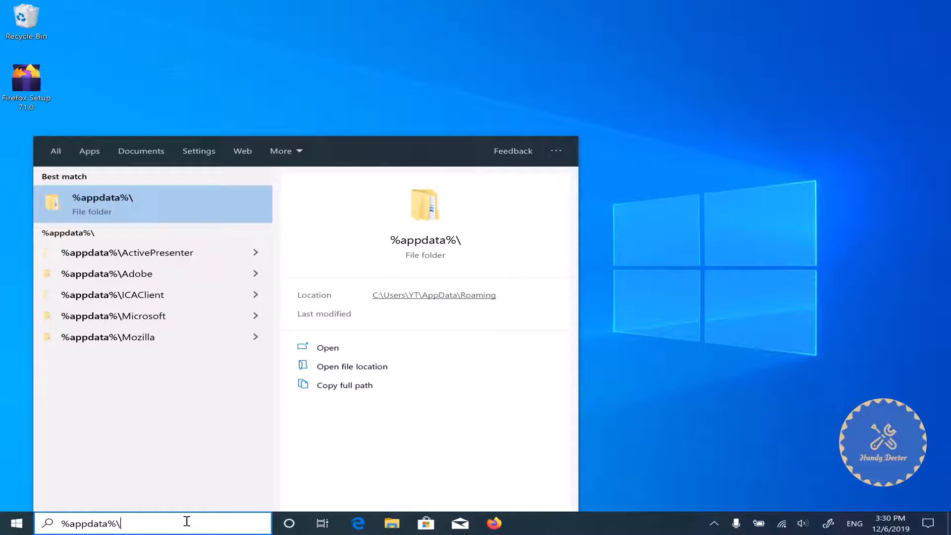
pyautogui.moveTo(250, 338)
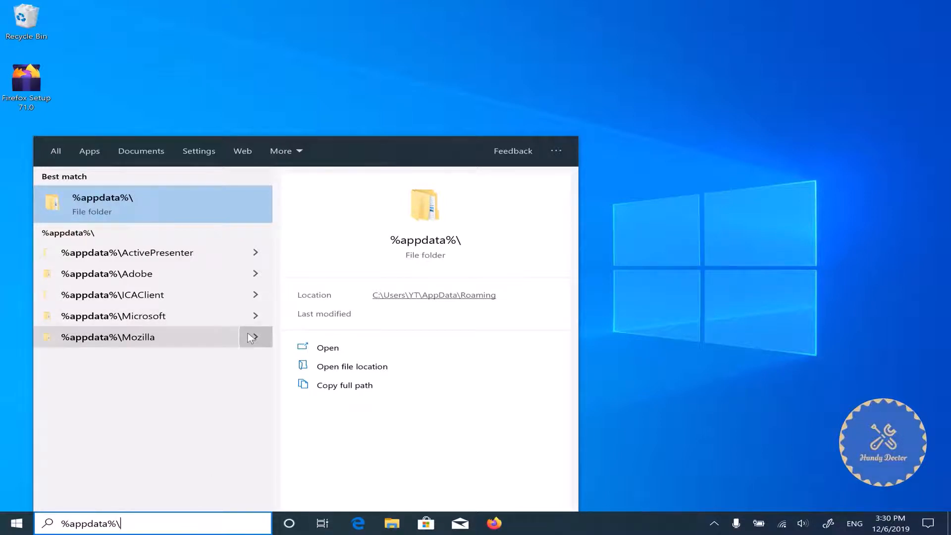
pyautogui.click(114, 337)
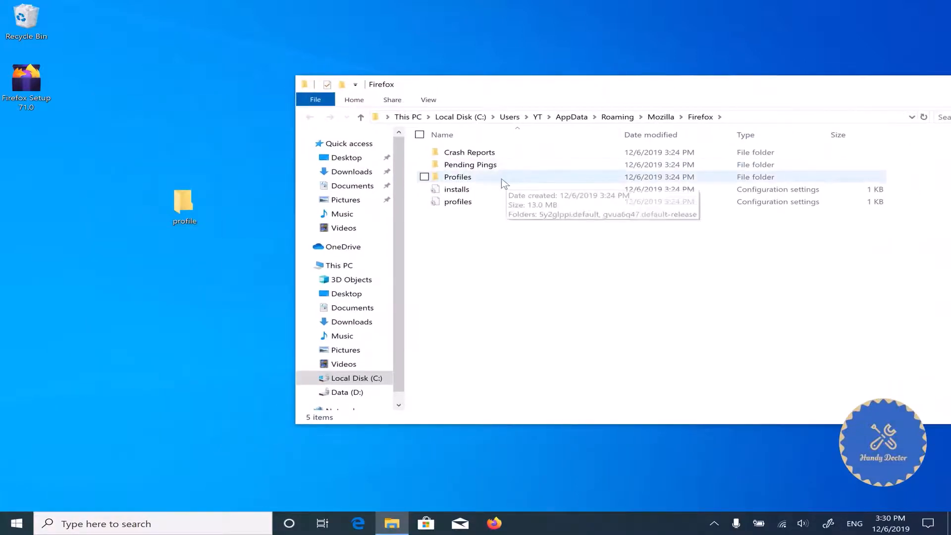
# - In Profiles, peek at 5y2glppi.default, then enter gvua6q47.default-release with its 41 items
pyautogui.doubleClick(458, 176)
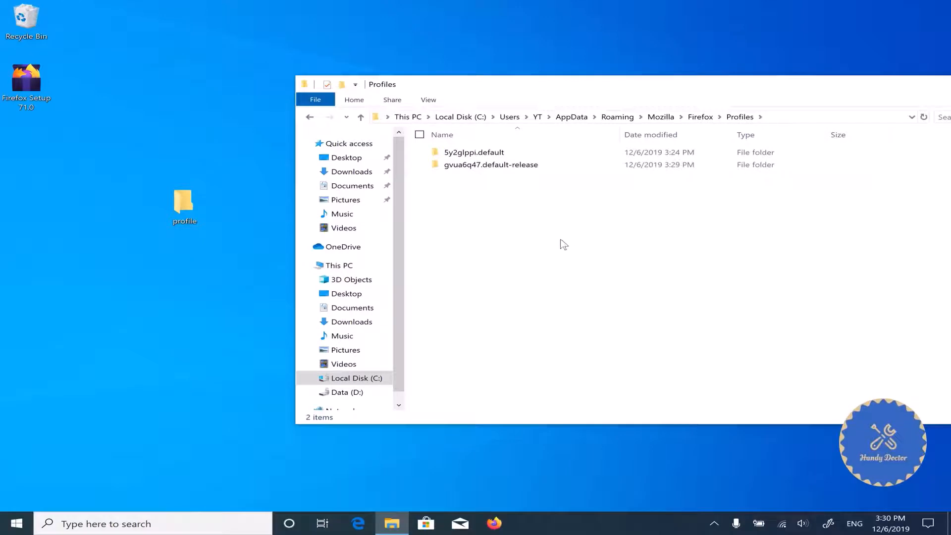
pyautogui.moveTo(547, 241)
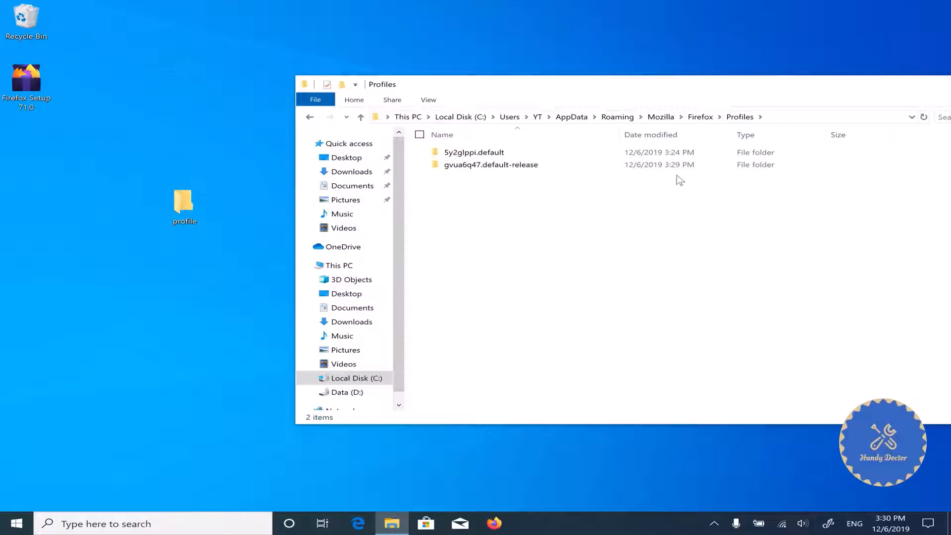
pyautogui.moveTo(677, 184)
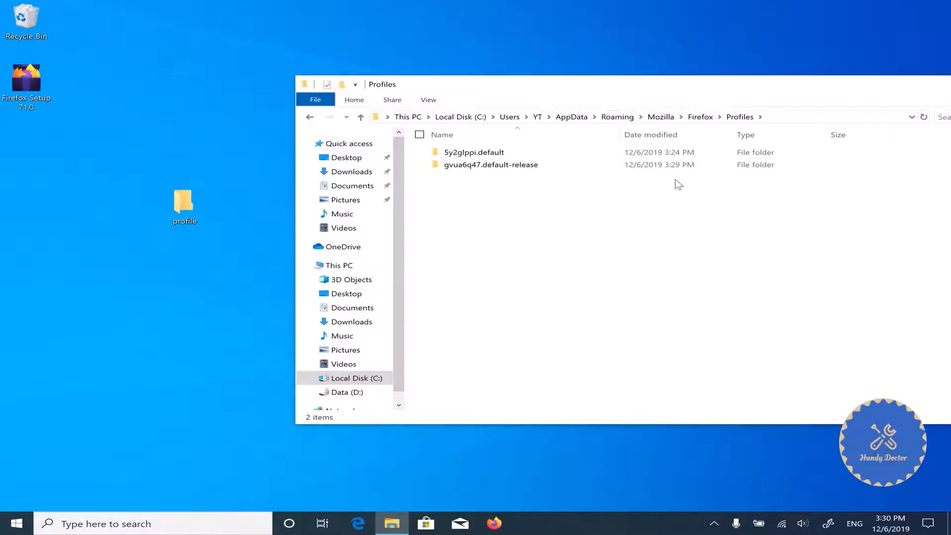
pyautogui.doubleClick(474, 152)
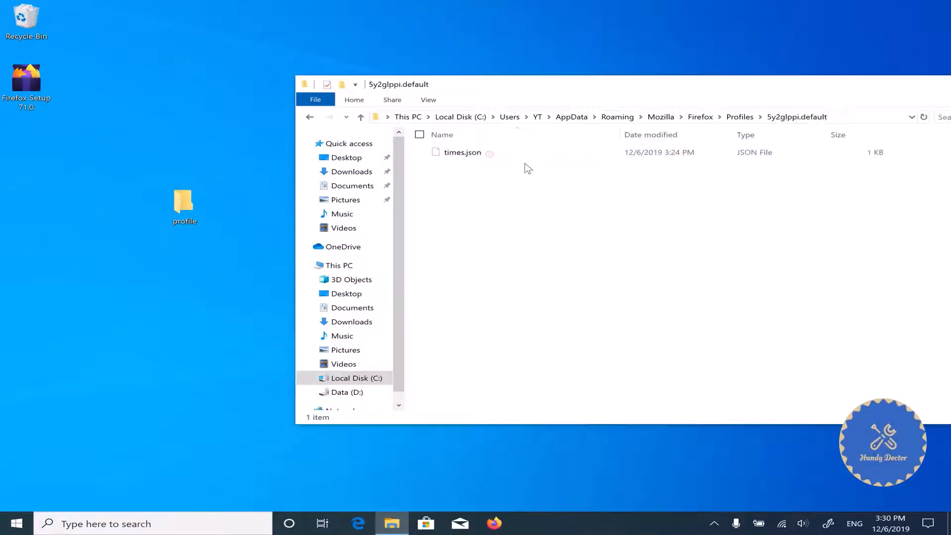
pyautogui.click(346, 116)
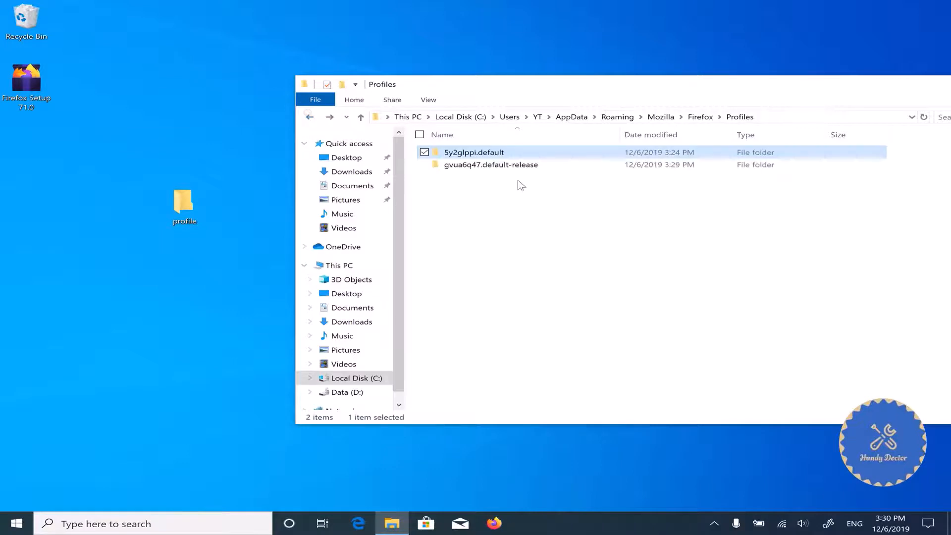
pyautogui.doubleClick(491, 164)
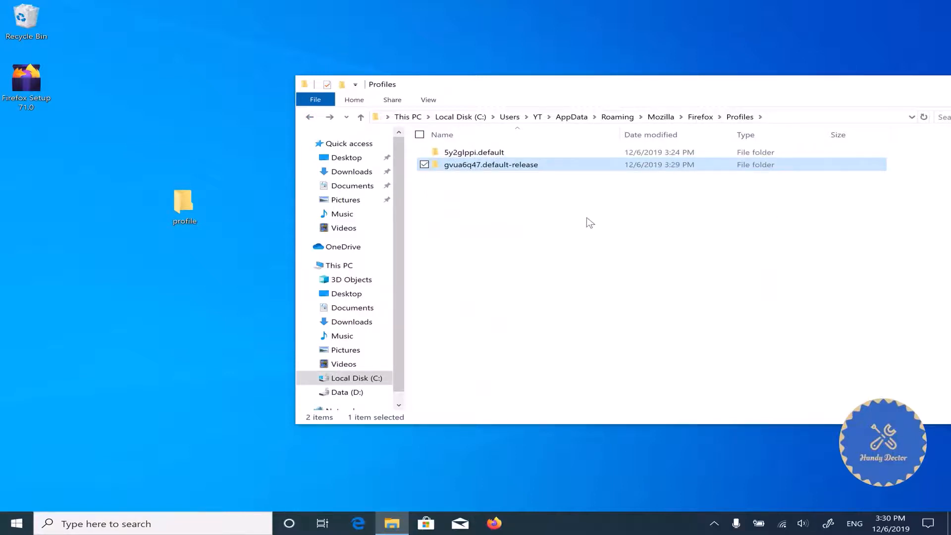
pyautogui.moveTo(565, 192)
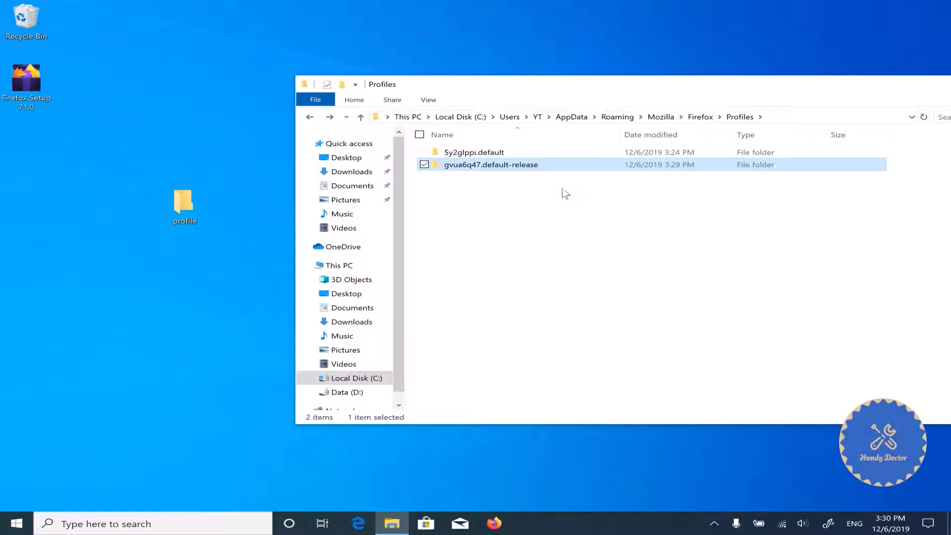
pyautogui.doubleClick(491, 164)
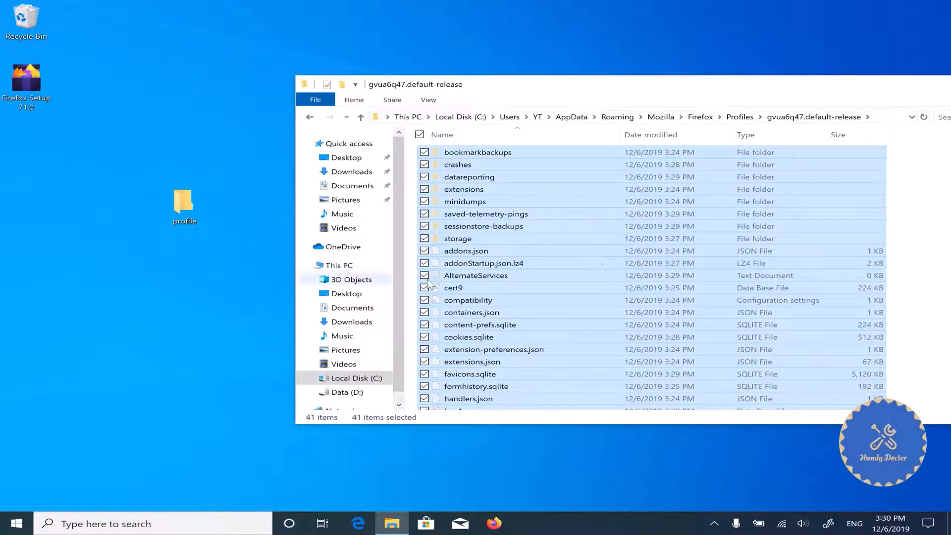
# - Paste the 41 profile items into the desktop profile folder and go back up to Mozilla
pyautogui.click(184, 203)
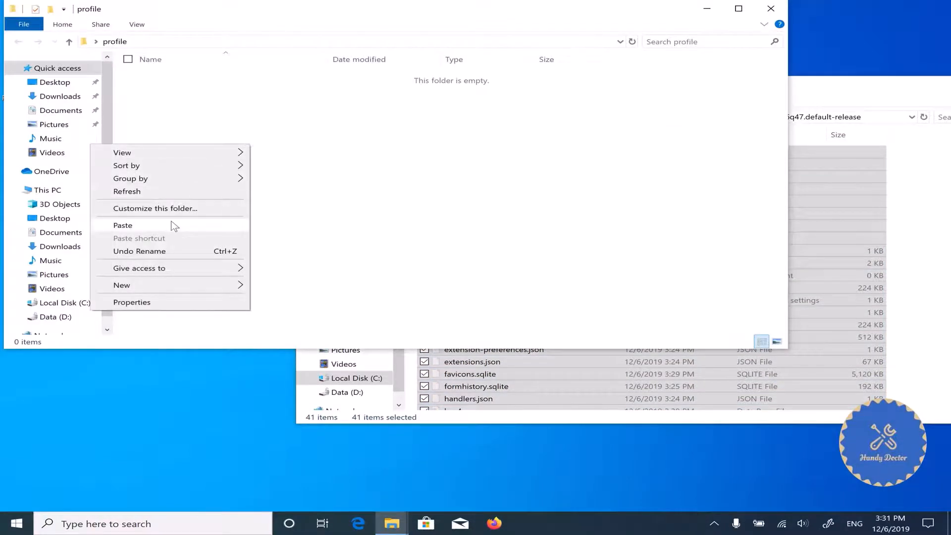
pyautogui.click(123, 226)
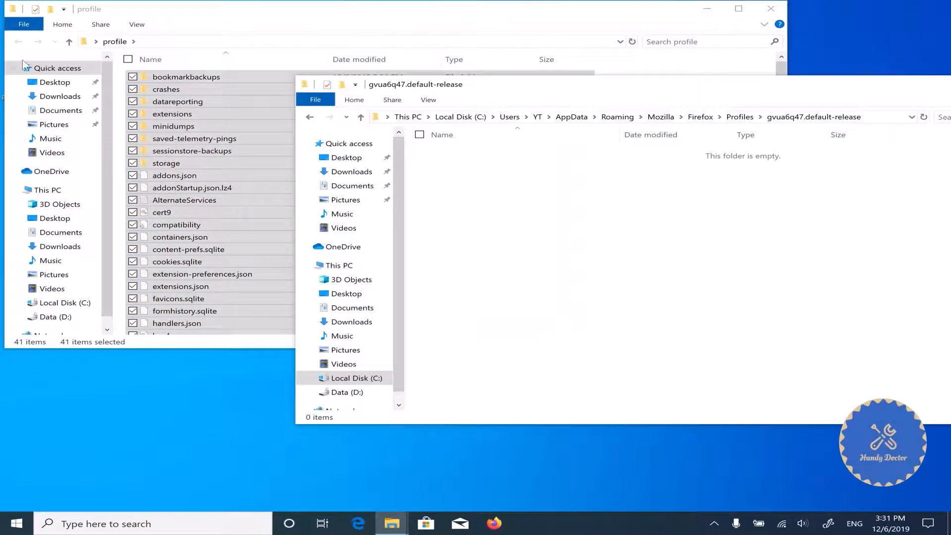
pyautogui.click(309, 117)
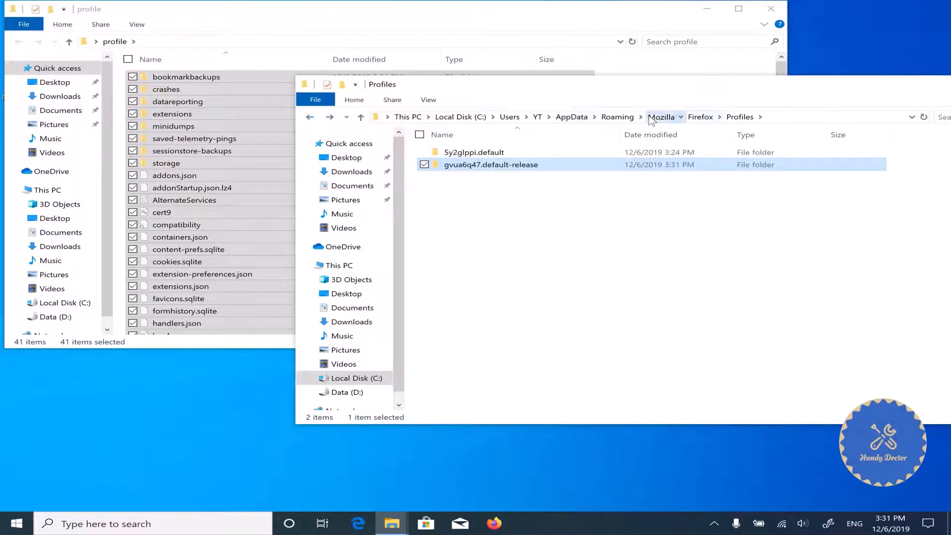
pyautogui.click(662, 117)
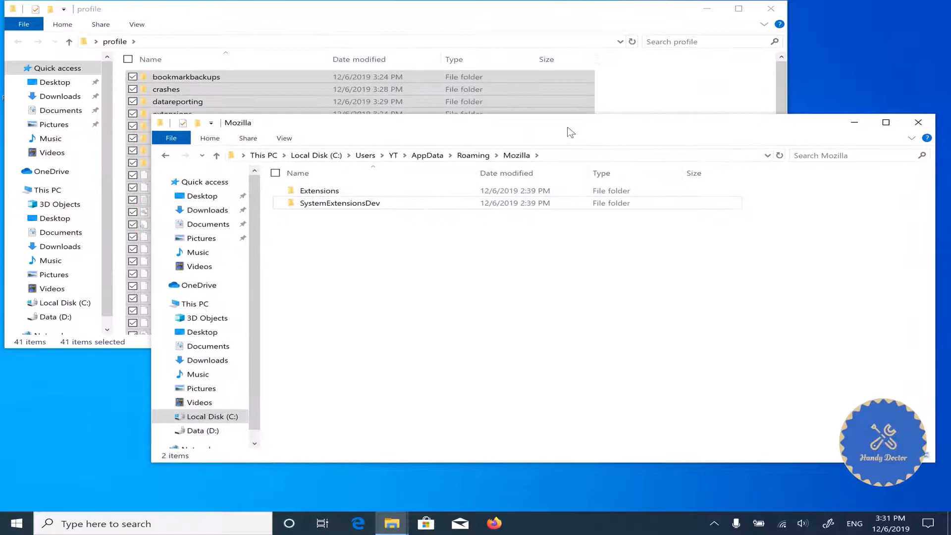
pyautogui.moveTo(506, 510)
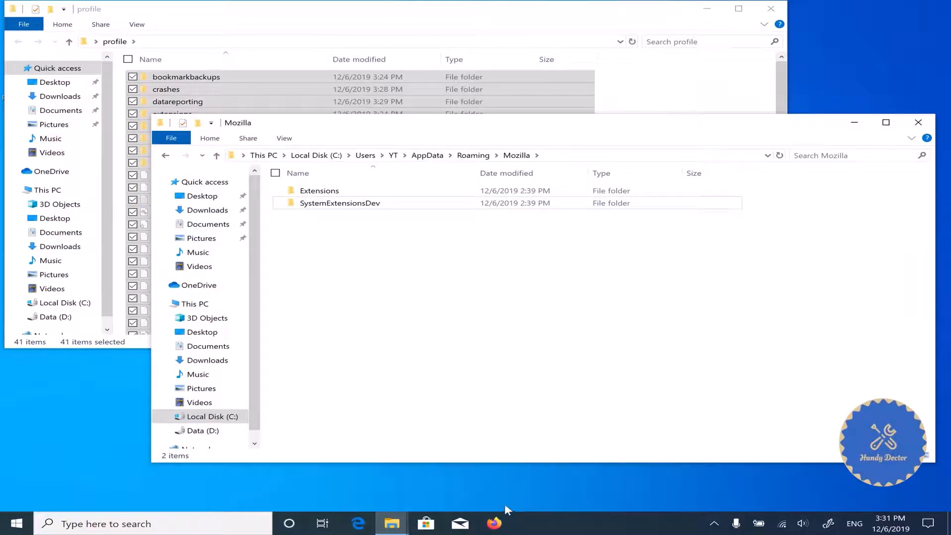
pyautogui.moveTo(565, 363)
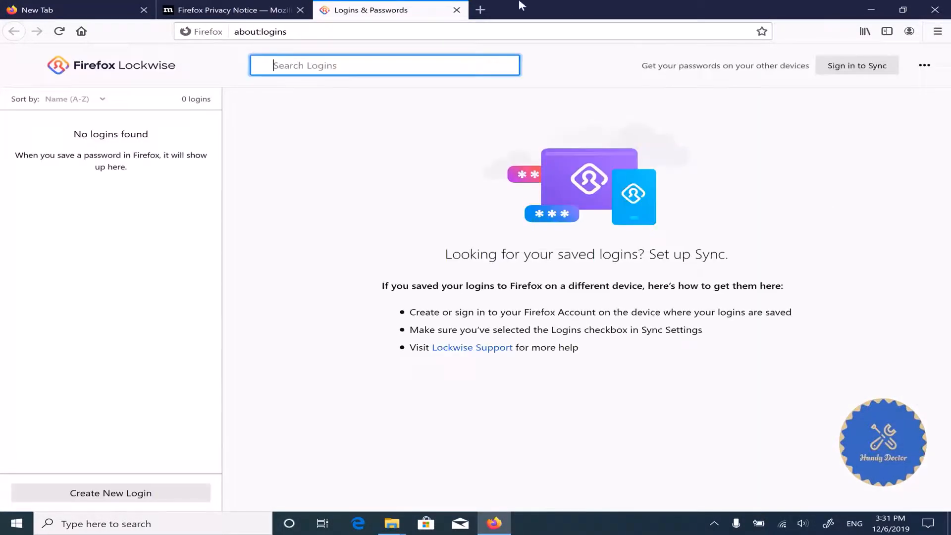
pyautogui.click(865, 31)
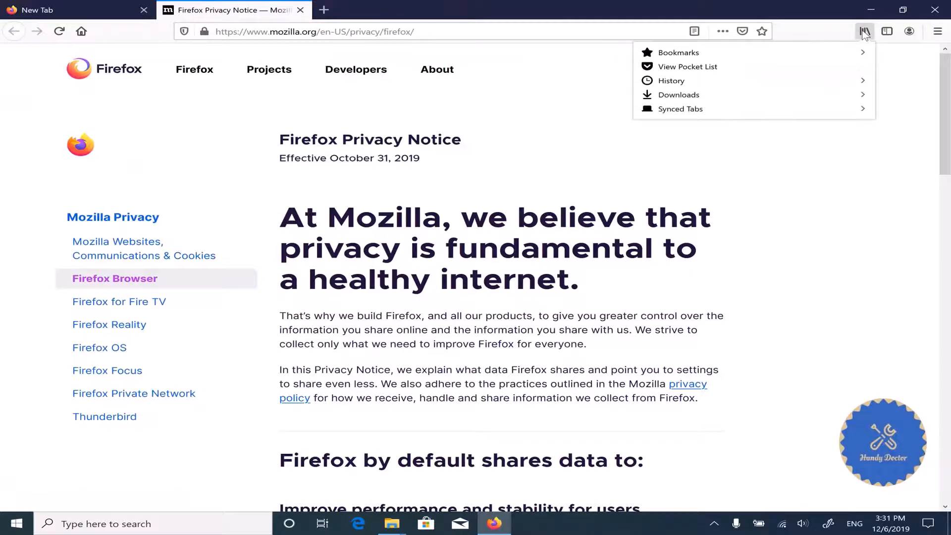
pyautogui.click(669, 81)
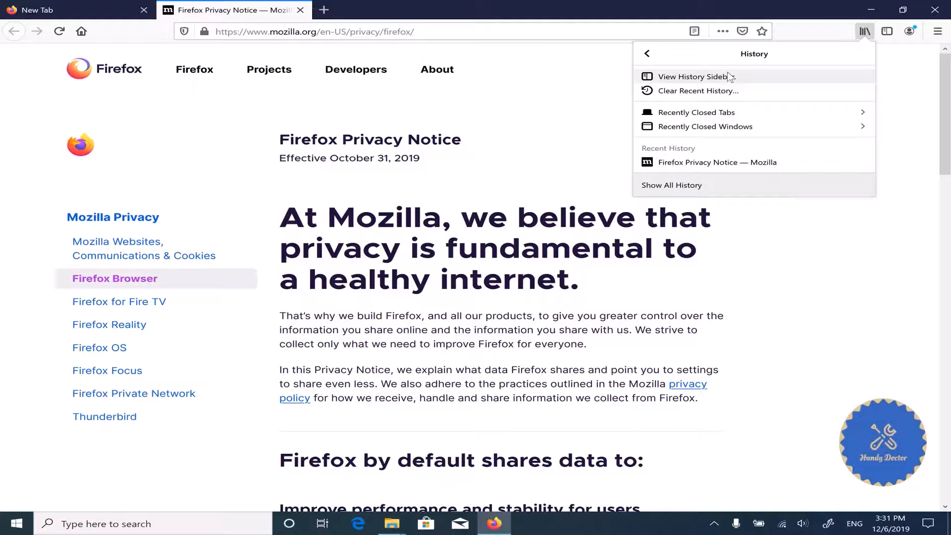
pyautogui.moveTo(721, 115)
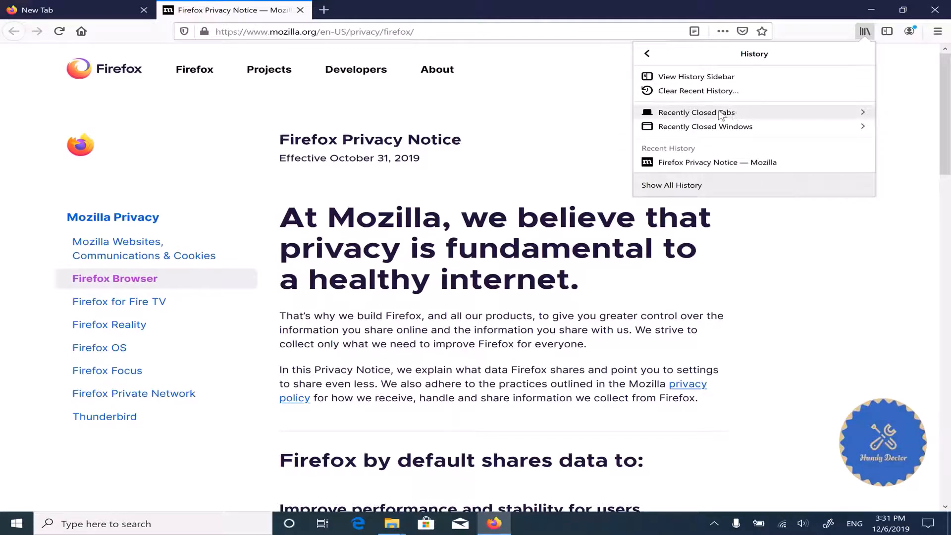
pyautogui.click(672, 185)
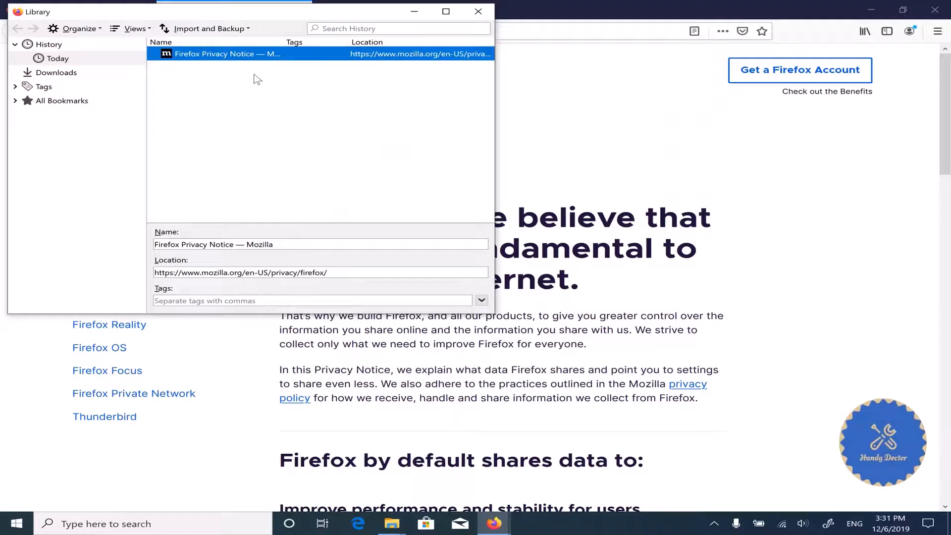
pyautogui.moveTo(216, 74)
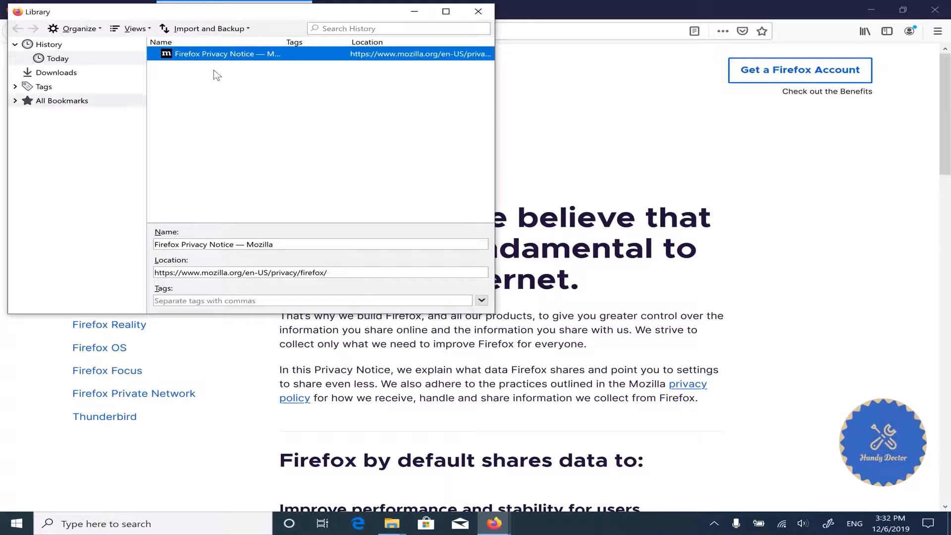
pyautogui.click(62, 101)
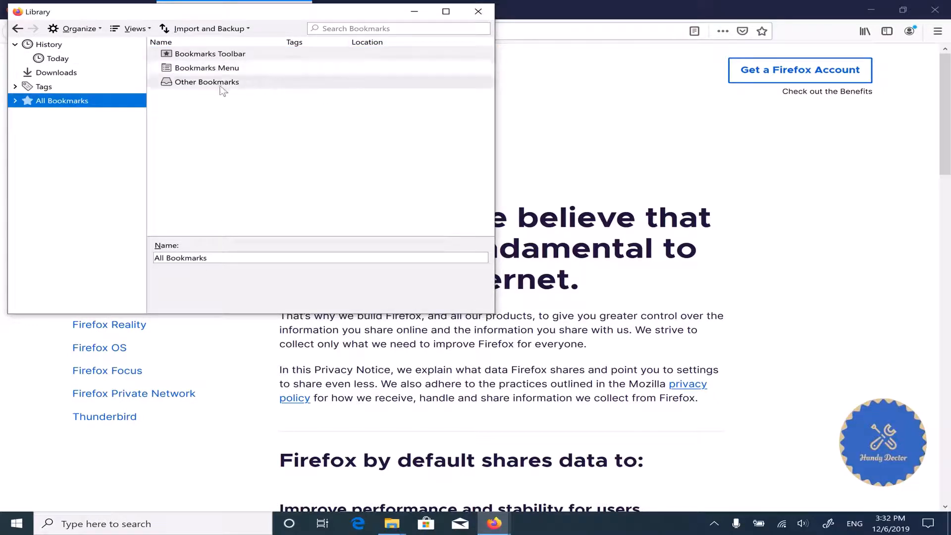
pyautogui.click(206, 81)
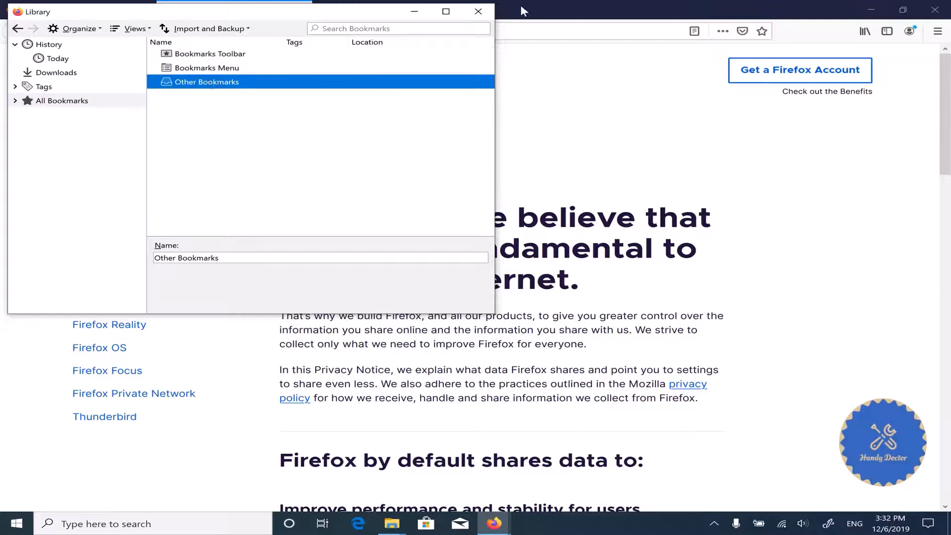
pyautogui.click(479, 12)
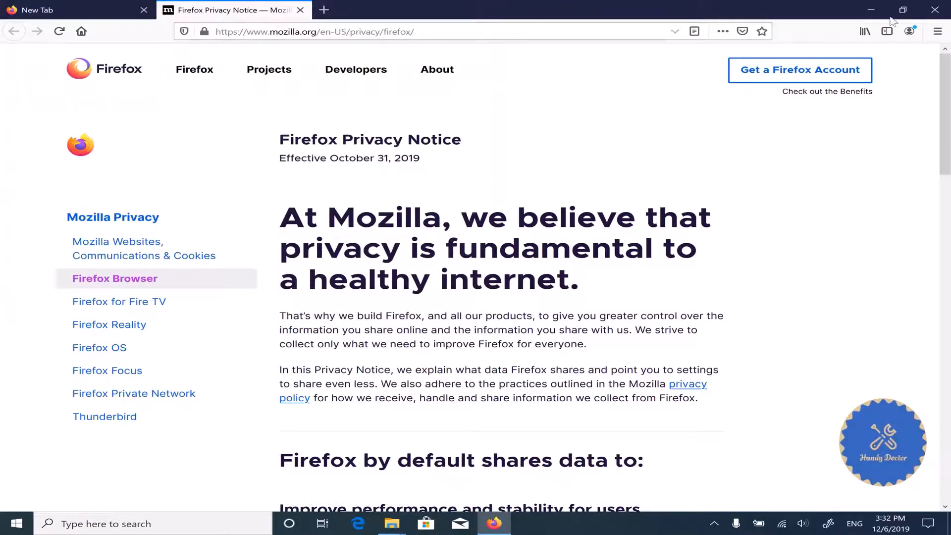
pyautogui.click(863, 31)
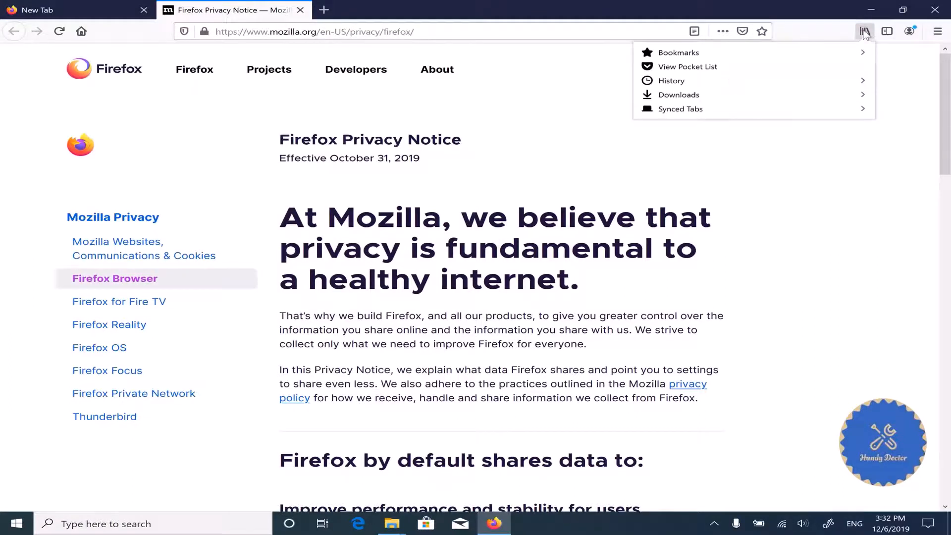
pyautogui.moveTo(692, 59)
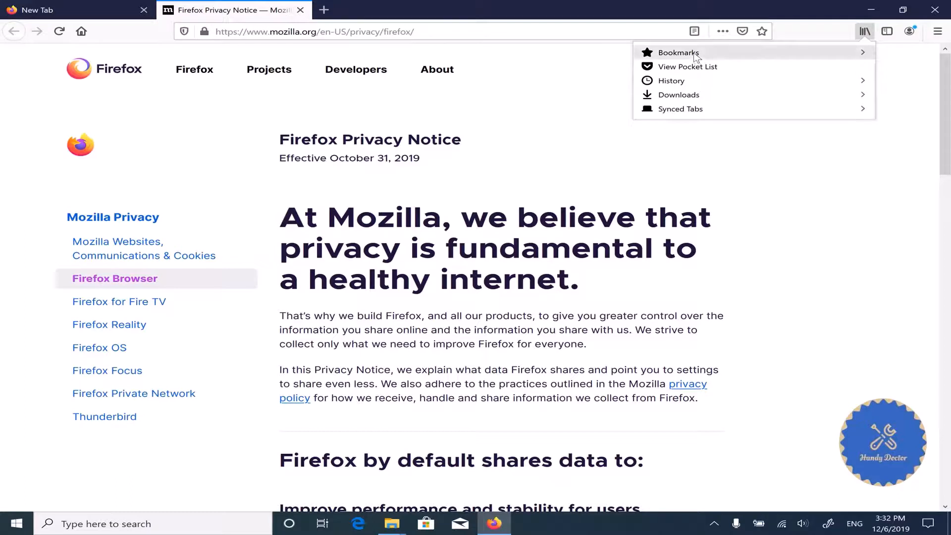
pyautogui.click(678, 53)
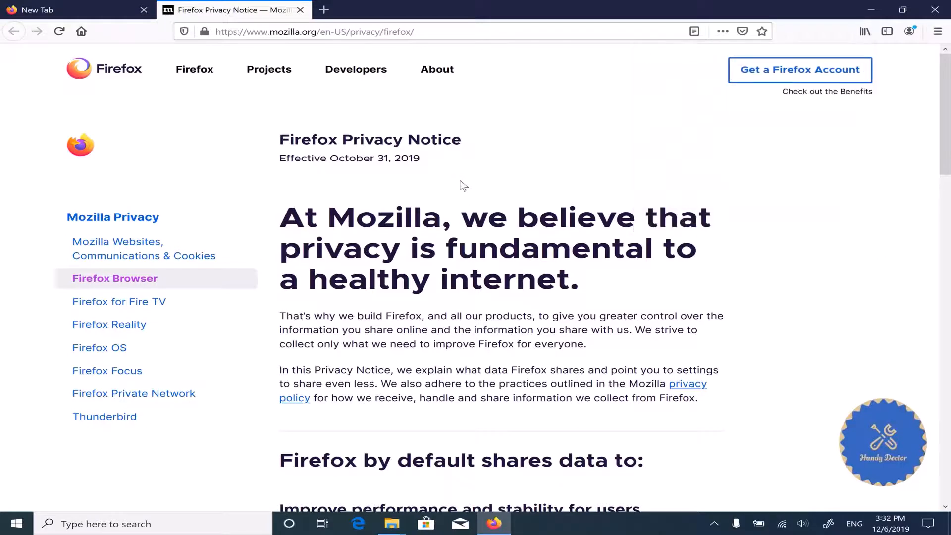
pyautogui.moveTo(933, 8)
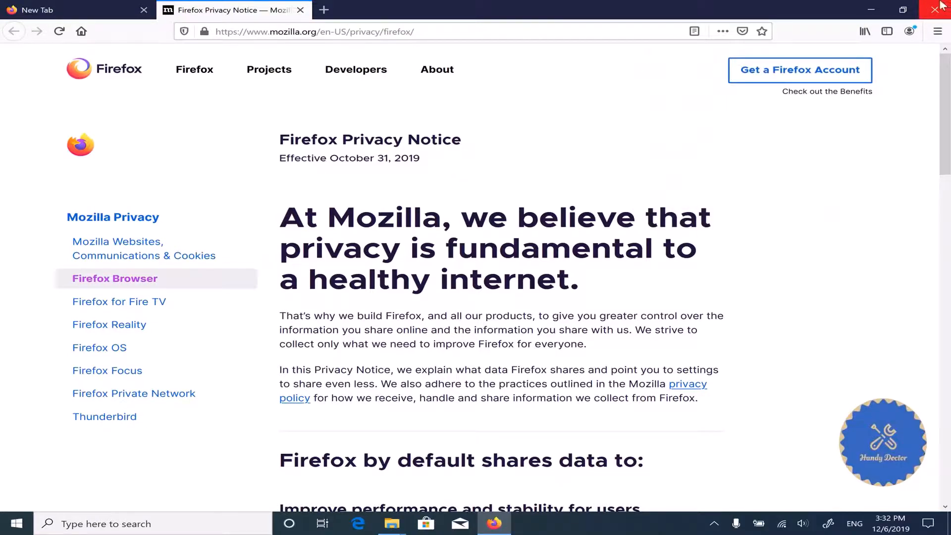
# - Close Firefox with both tabs and open Mozilla > Firefox > Profiles
pyautogui.click(935, 8)
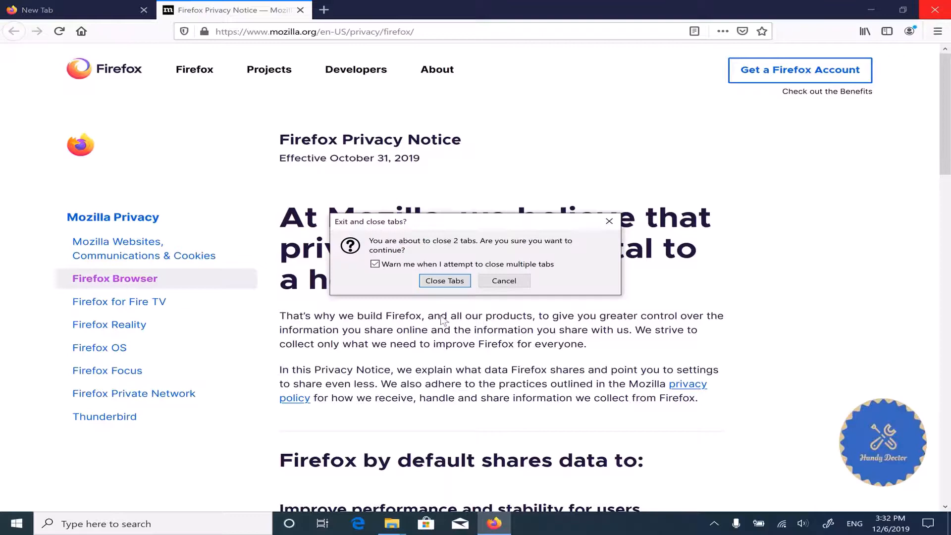
pyautogui.click(445, 280)
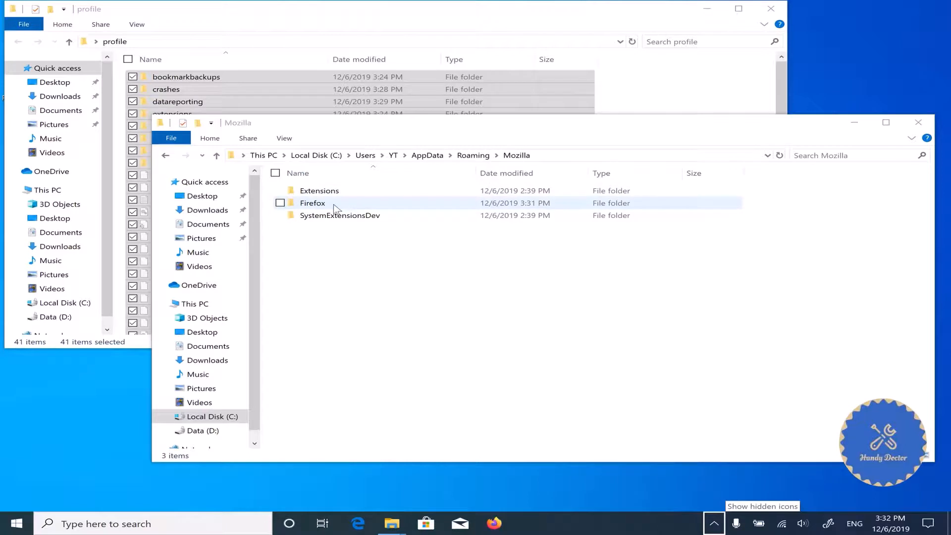
pyautogui.doubleClick(312, 203)
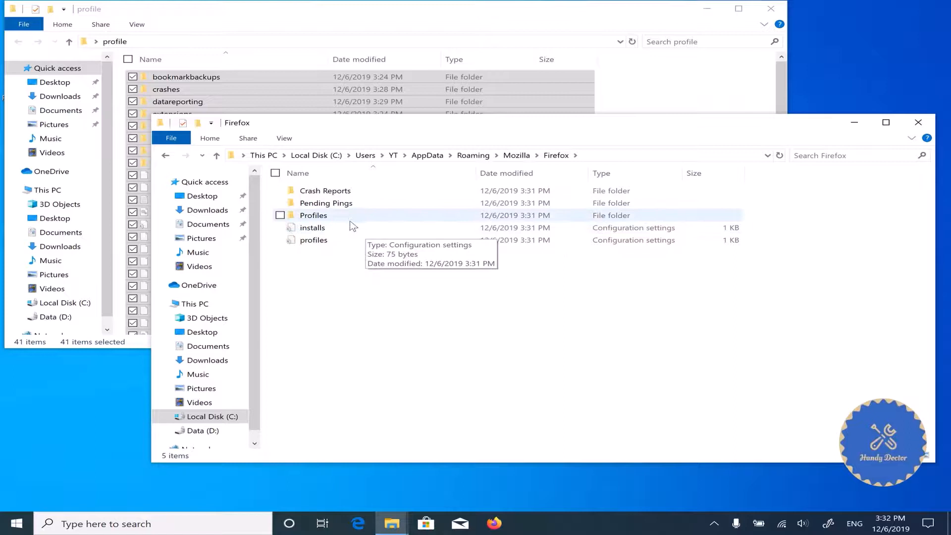
pyautogui.doubleClick(313, 215)
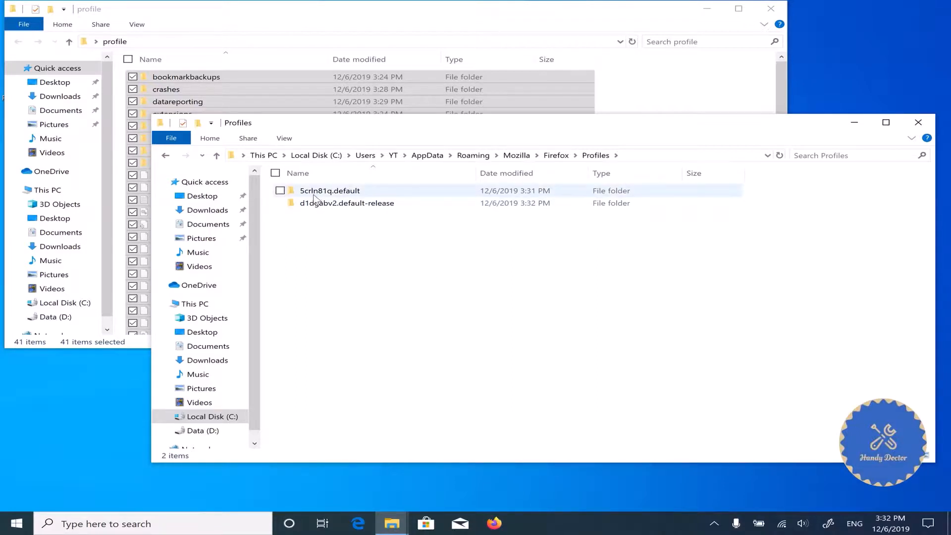
# - Peek into the new d1dgabv2.default-release folder and return to Profiles
pyautogui.click(351, 234)
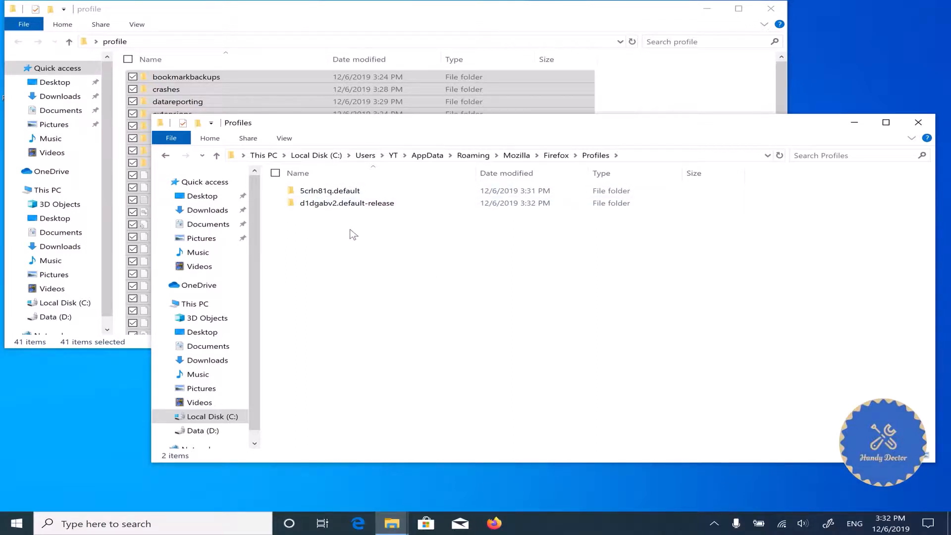
pyautogui.moveTo(365, 226)
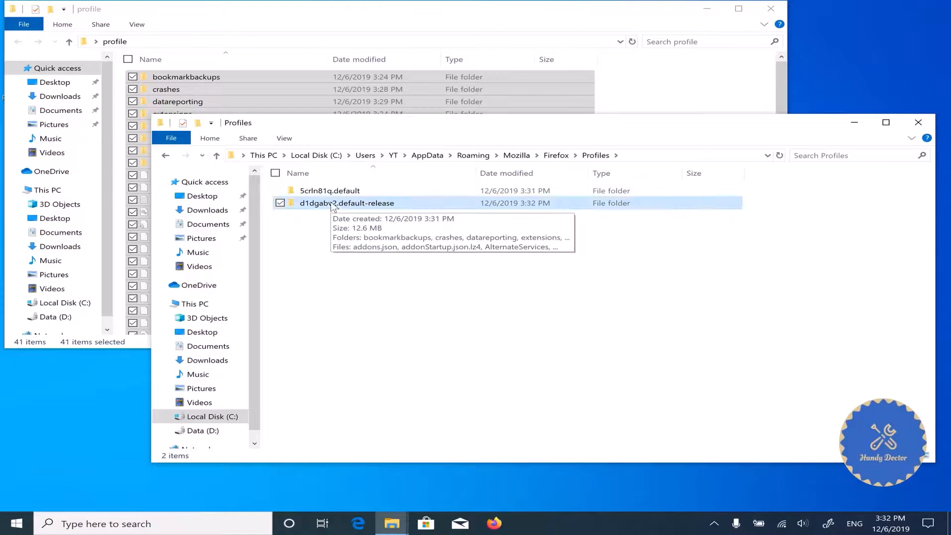
pyautogui.doubleClick(347, 203)
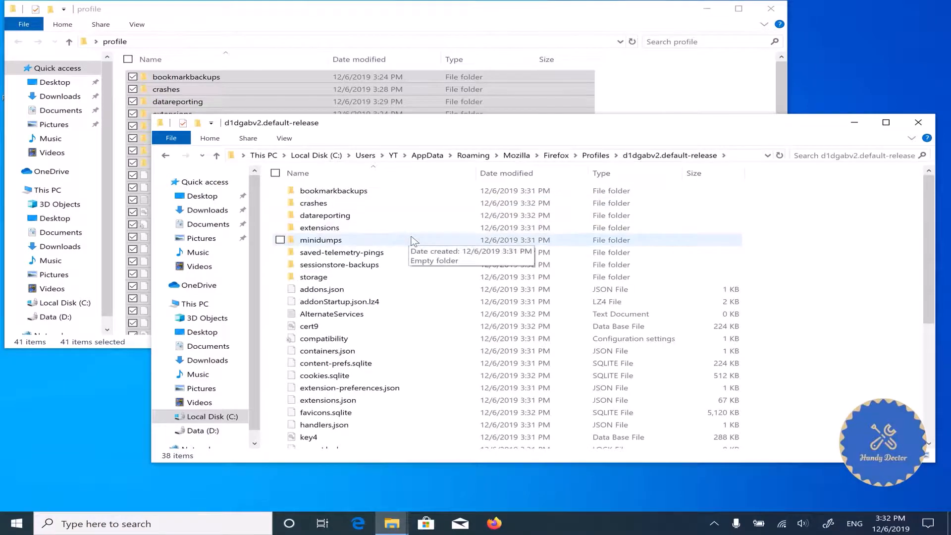
pyautogui.click(164, 156)
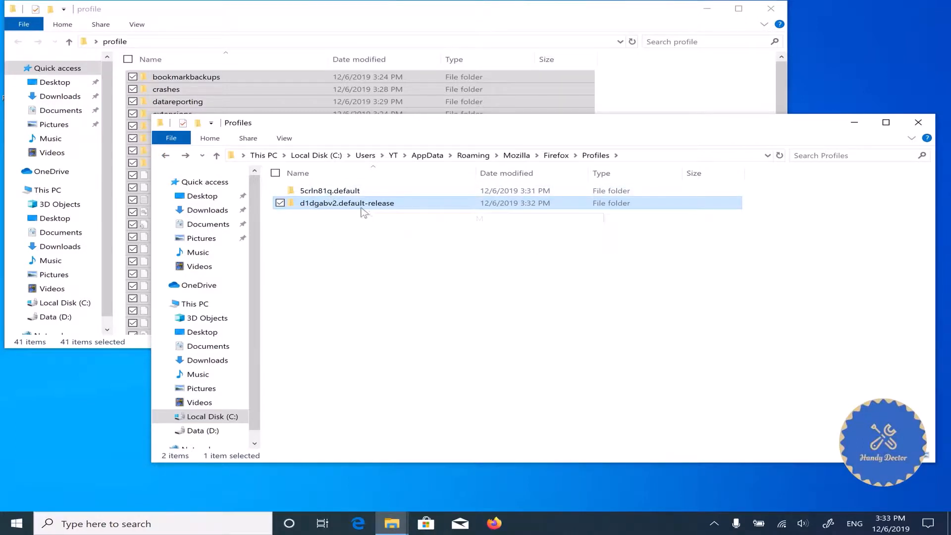
# - Enter the new default-release profile folder to receive the backup
pyautogui.doubleClick(346, 202)
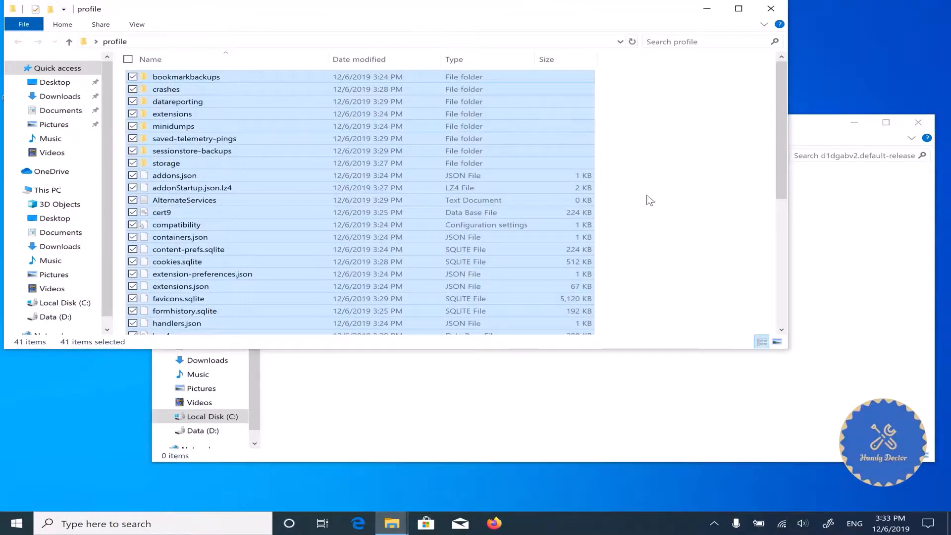
pyautogui.moveTo(640, 397)
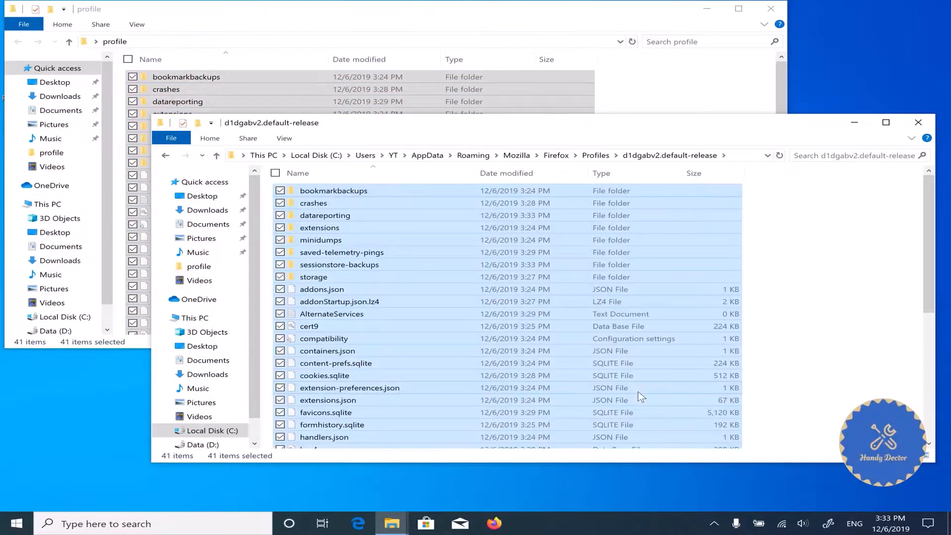
pyautogui.moveTo(401, 486)
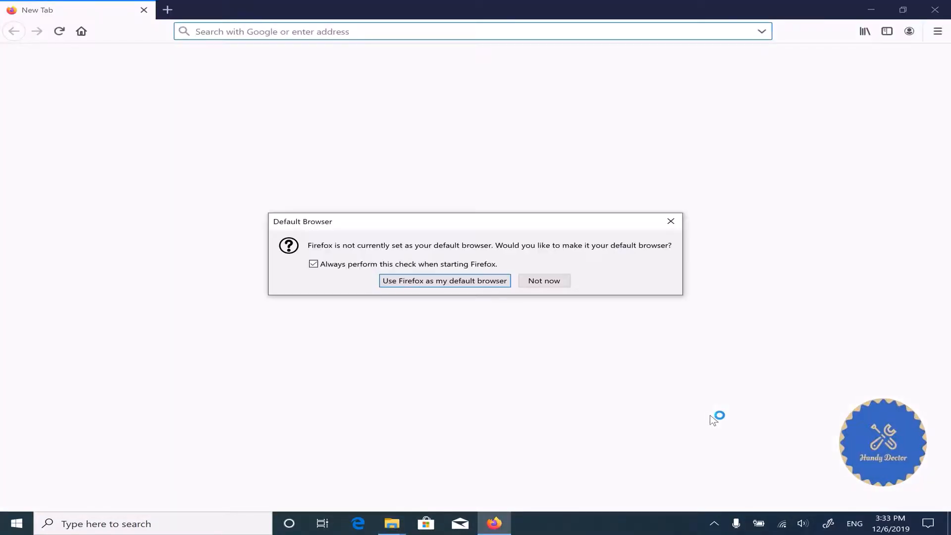
# - Dismiss the default-browser prompt and check Library > History shows the restored entries
pyautogui.click(543, 280)
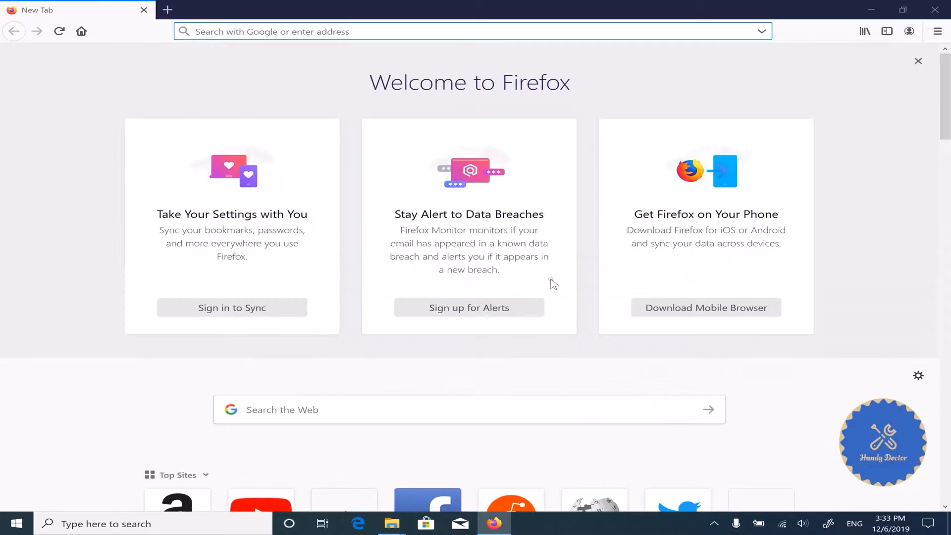
pyautogui.click(864, 30)
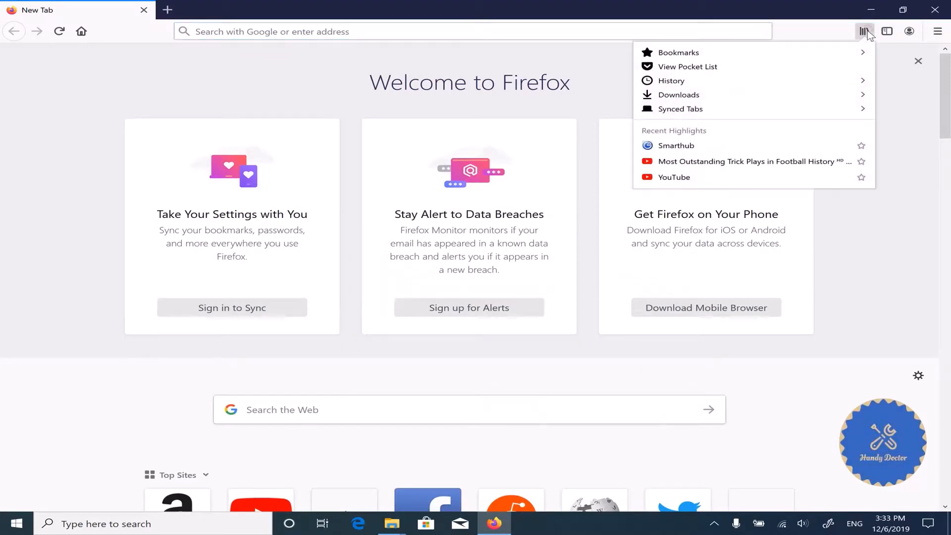
pyautogui.moveTo(719, 211)
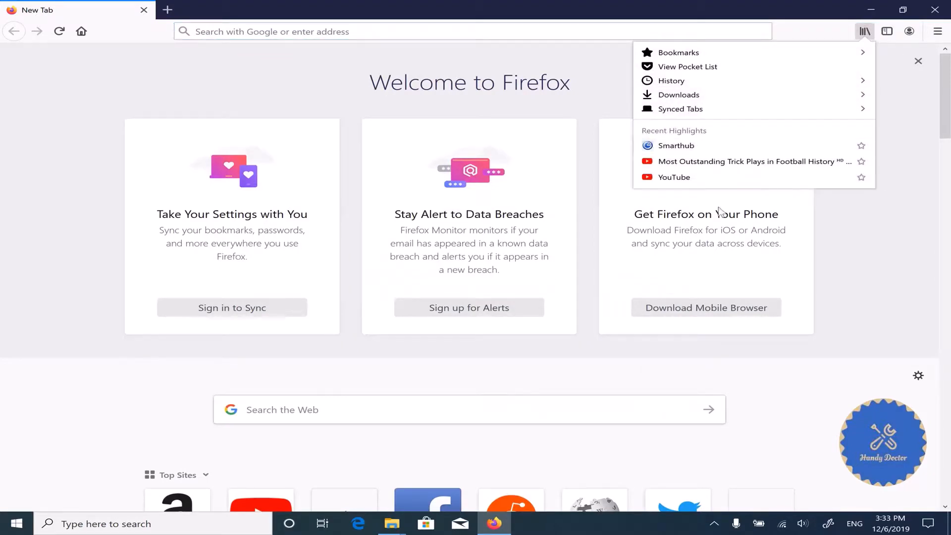
pyautogui.click(671, 81)
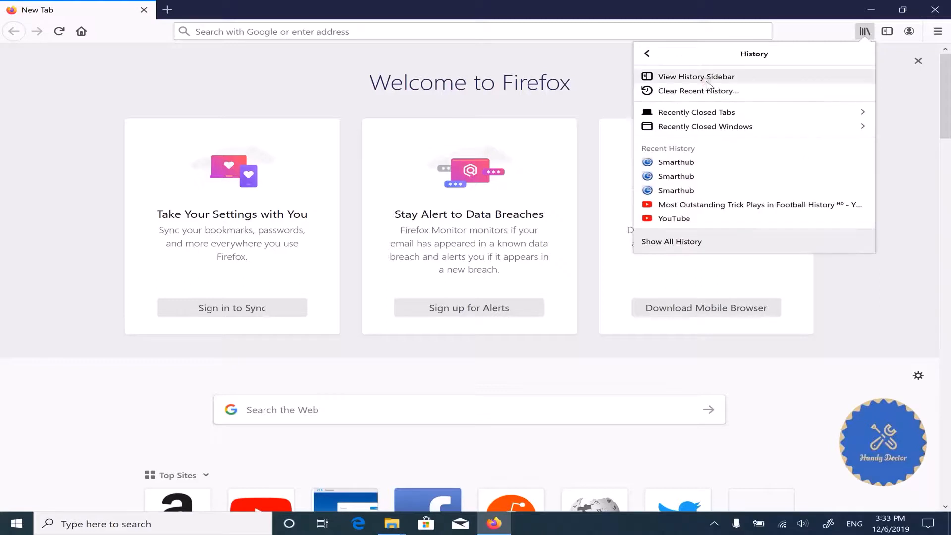
pyautogui.moveTo(652, 66)
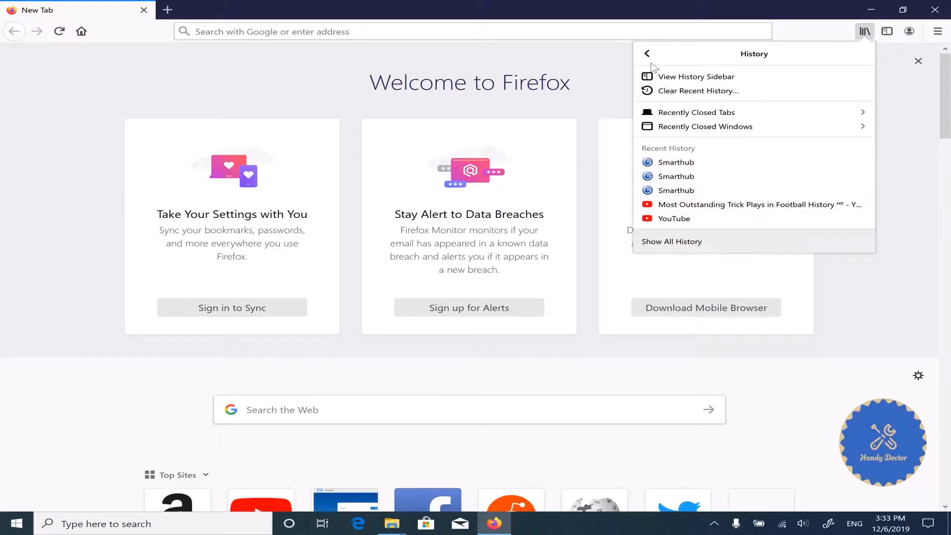
pyautogui.click(651, 54)
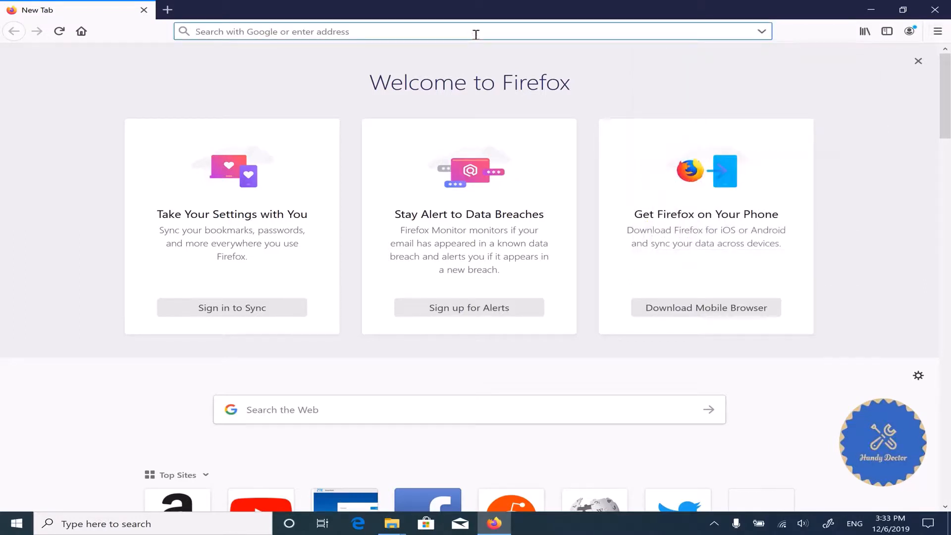
# - Go to the router page 192.168.0.1 and log in with the saved password
pyautogui.write('192.168.0.1/index.html')
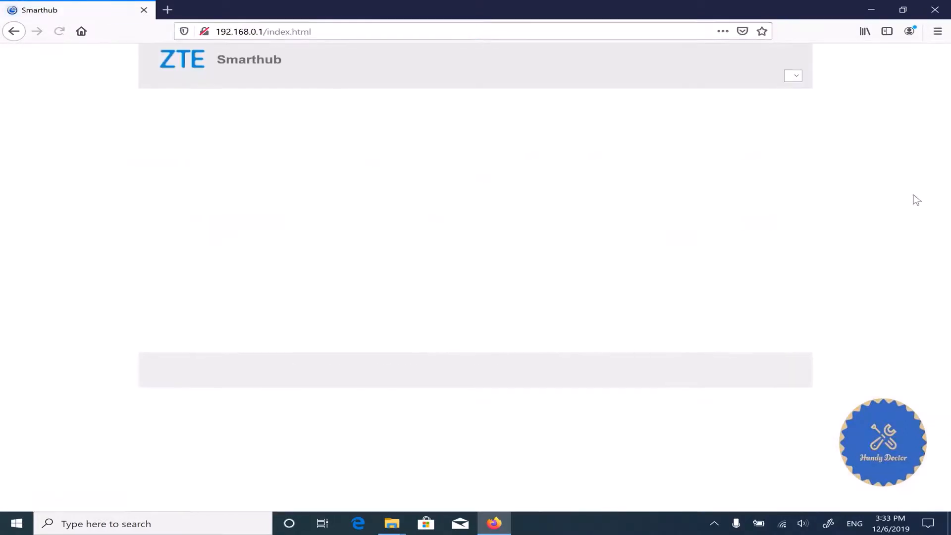
pyautogui.click(419, 186)
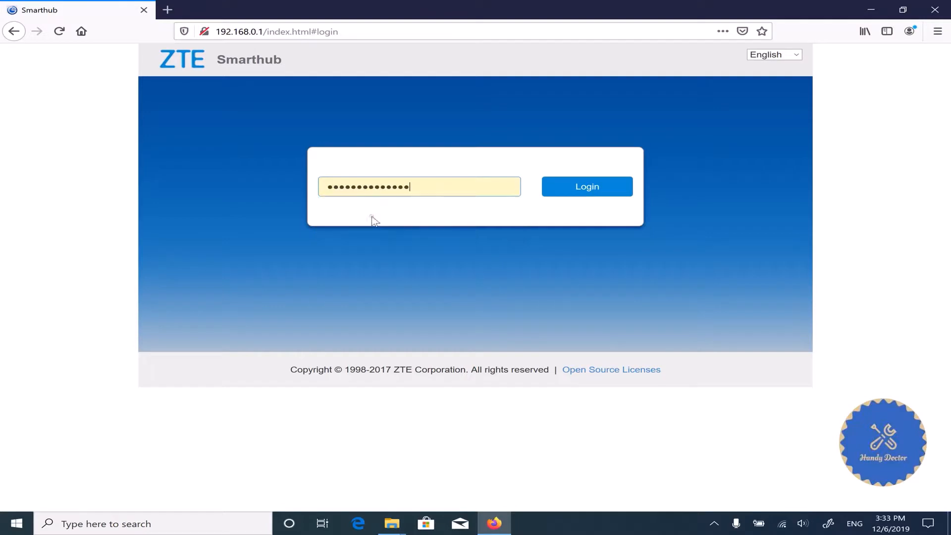
pyautogui.click(587, 187)
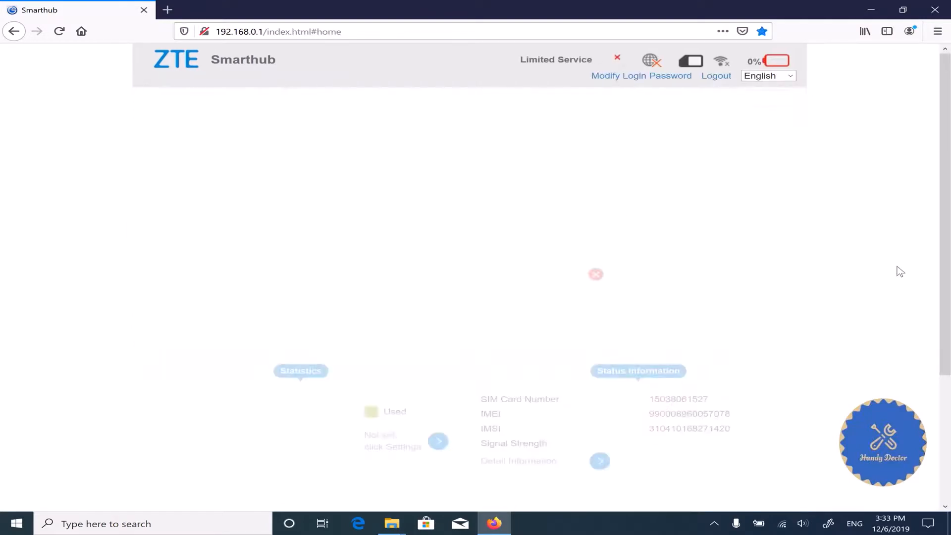